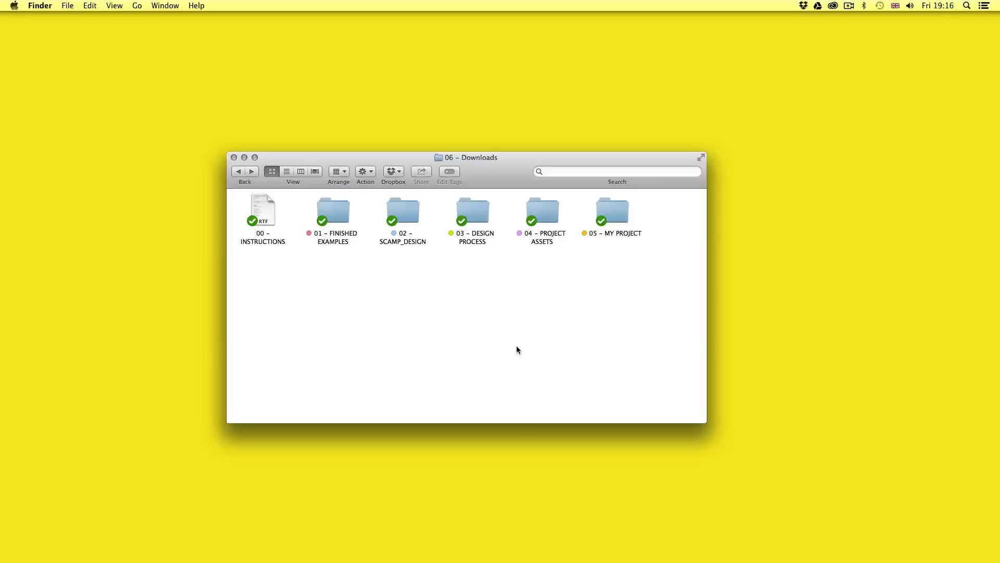
mouse_move(494, 321)
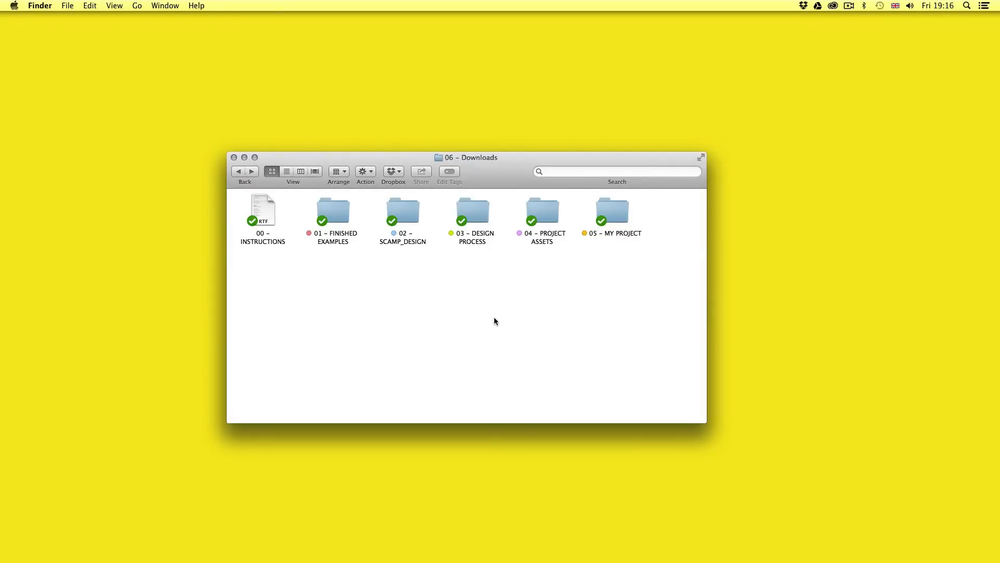
mouse_move(340, 216)
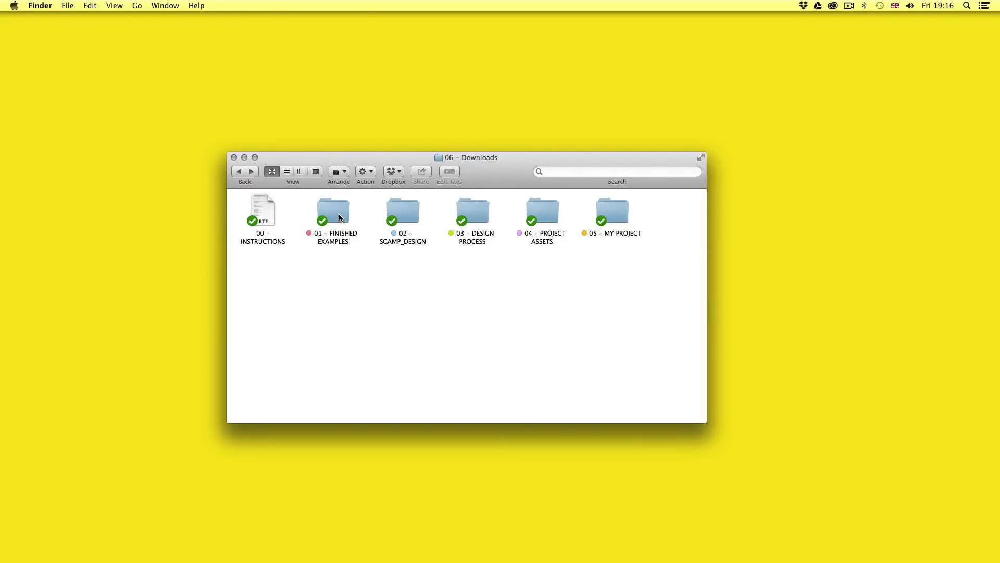
- Open 01 - FINISHED EXAMPLES, then 01 - ID [WORK DOCS], and select its three IDML files
left_click(332, 209)
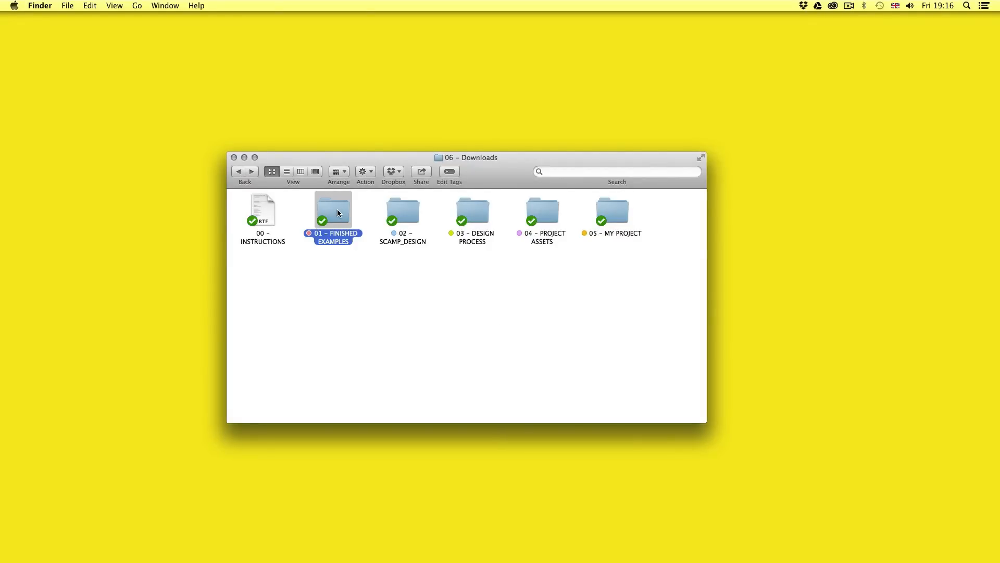
double_click(332, 211)
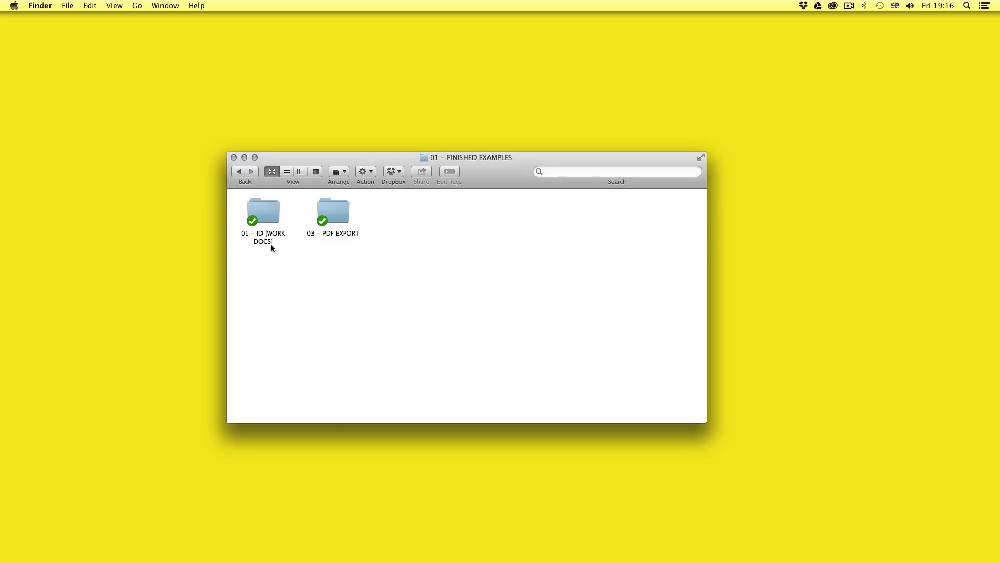
left_click(263, 210)
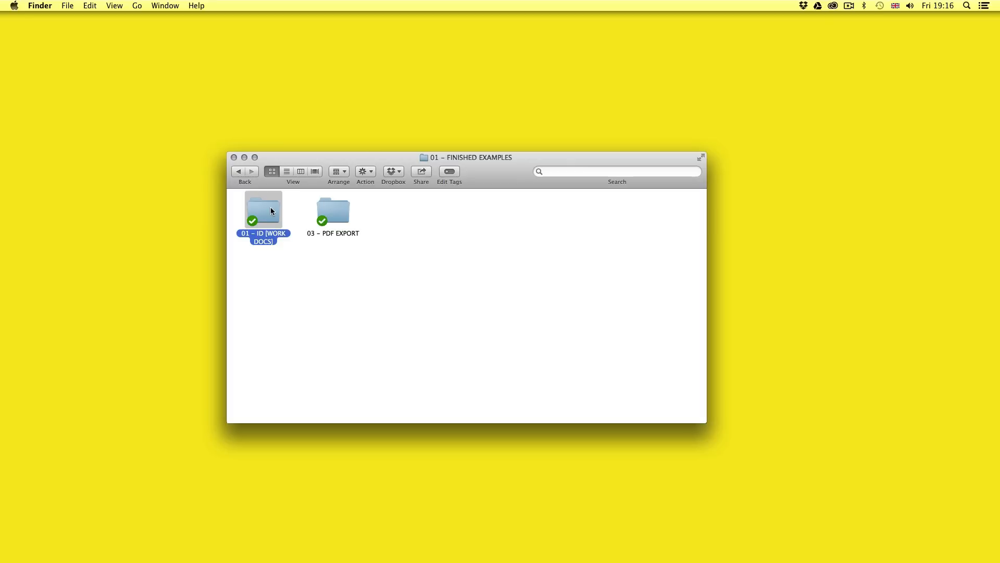
double_click(263, 211)
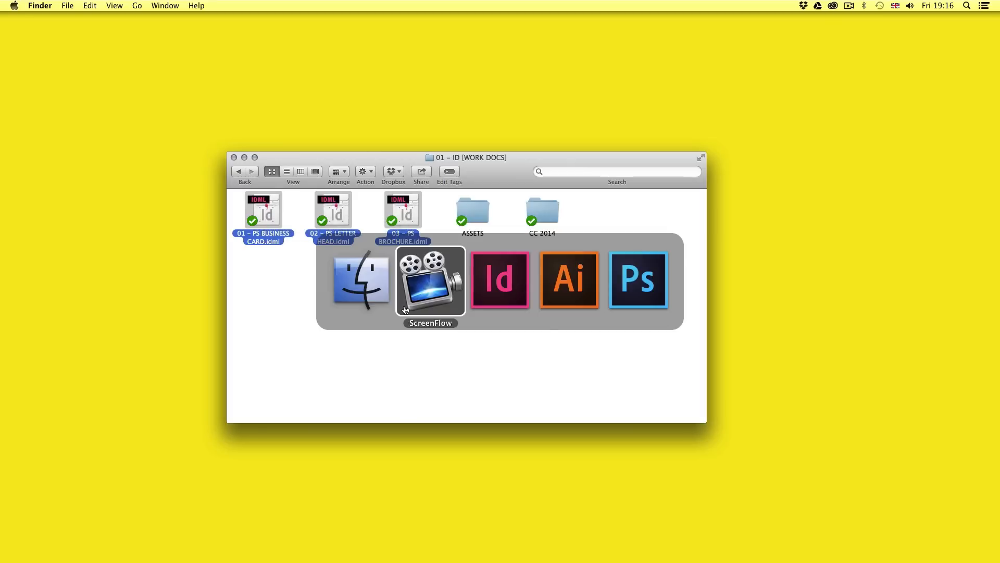
left_click(500, 279)
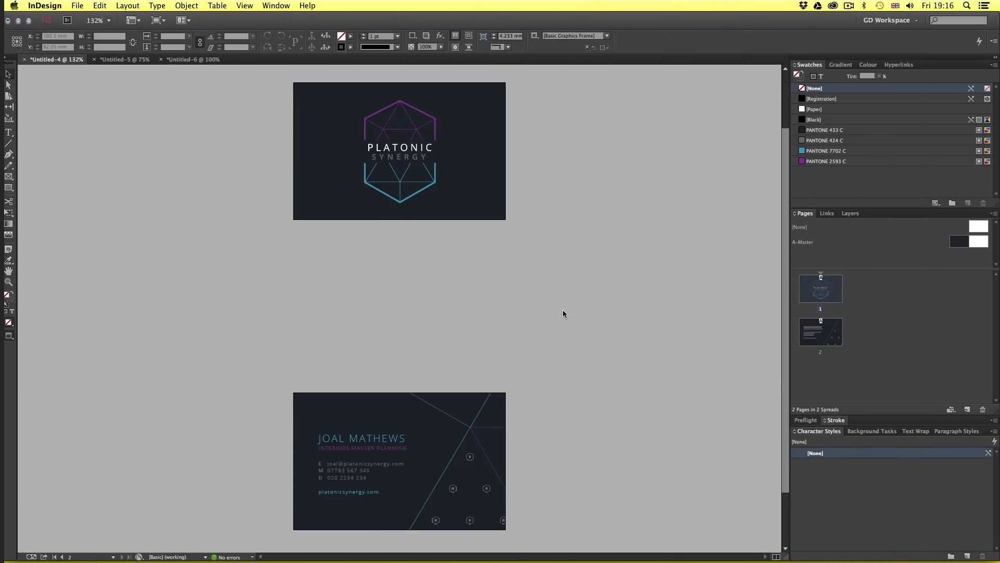
mouse_move(506, 317)
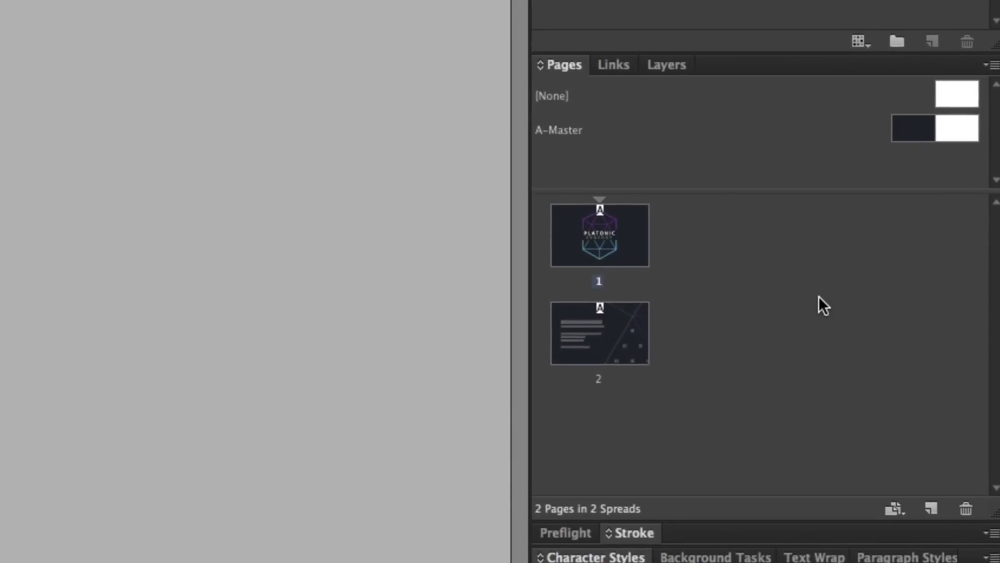
mouse_move(642, 253)
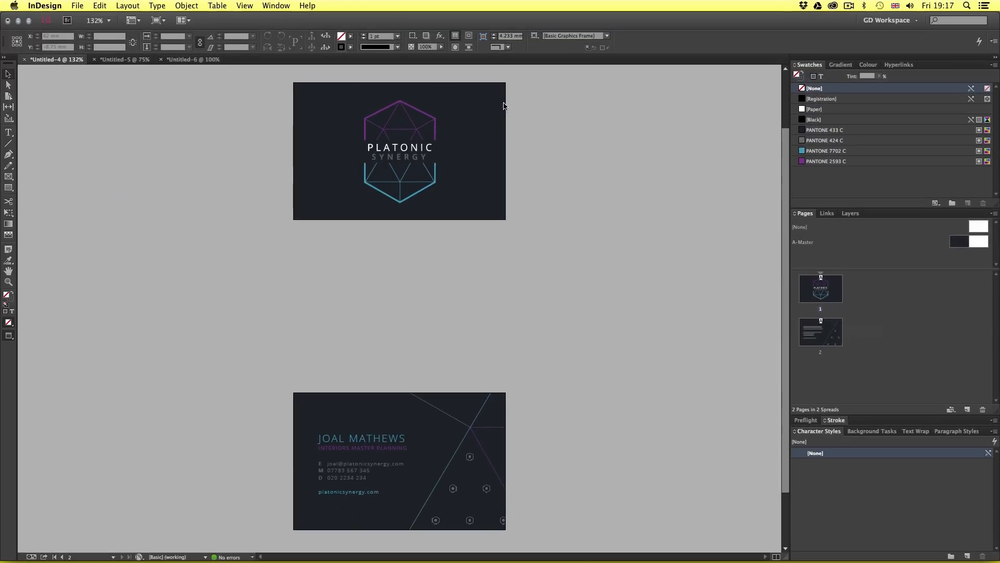
- Switch to InDesign to view the two-page business card's front and back
left_click(276, 5)
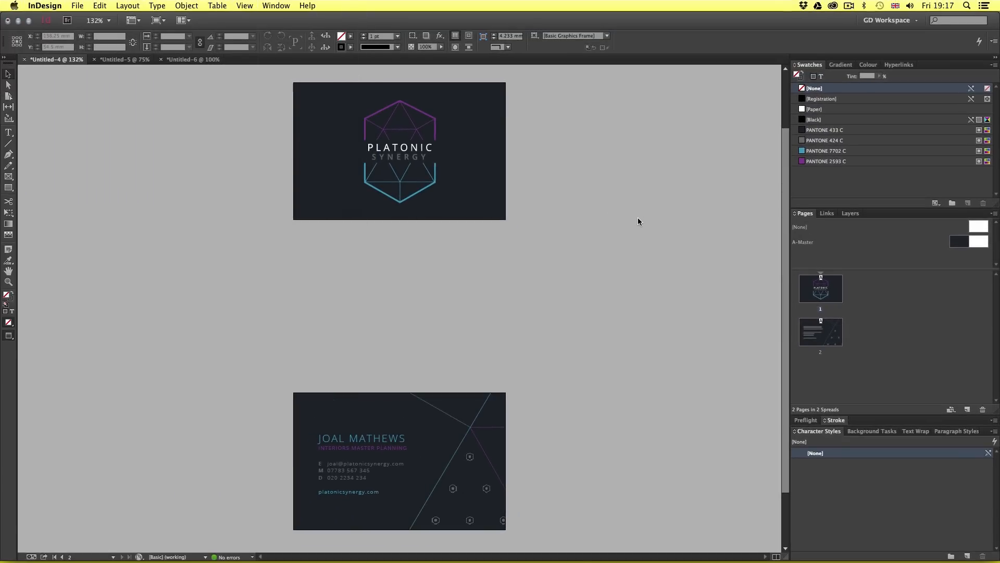
mouse_move(447, 277)
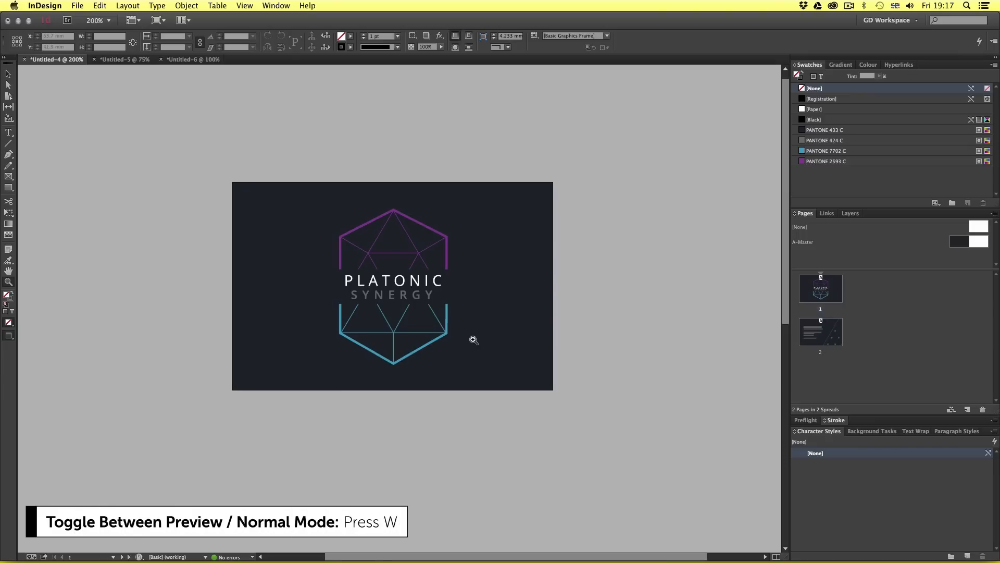
- Zoom in on the card front's Platonic Synergy hexagon logo
left_click(474, 339)
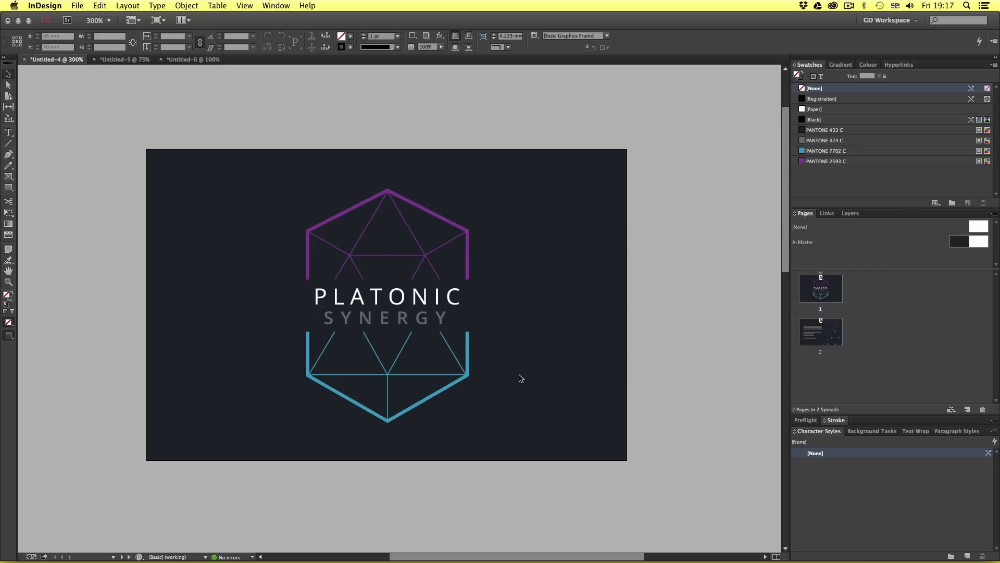
left_click(430, 267)
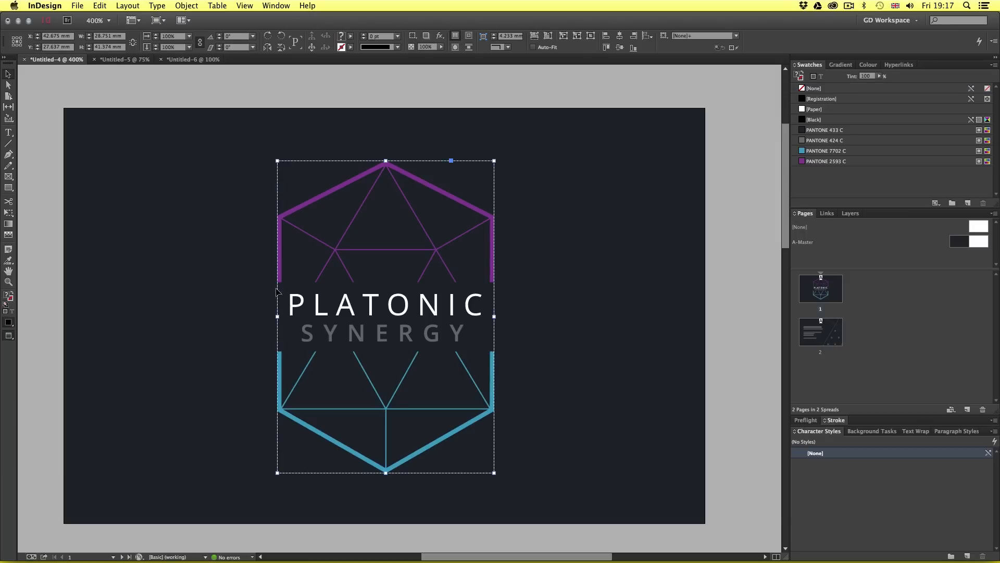
mouse_move(438, 253)
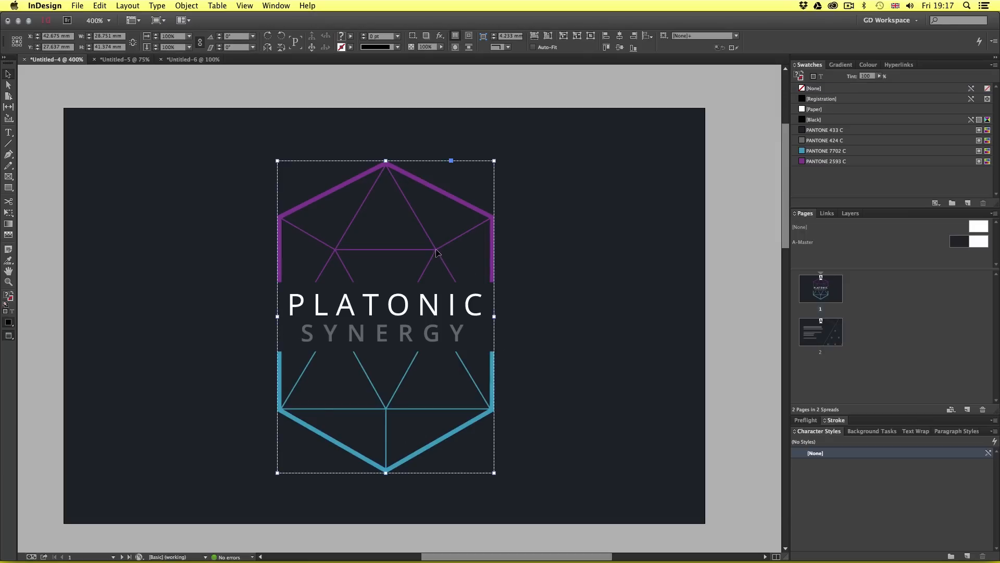
right_click(437, 253)
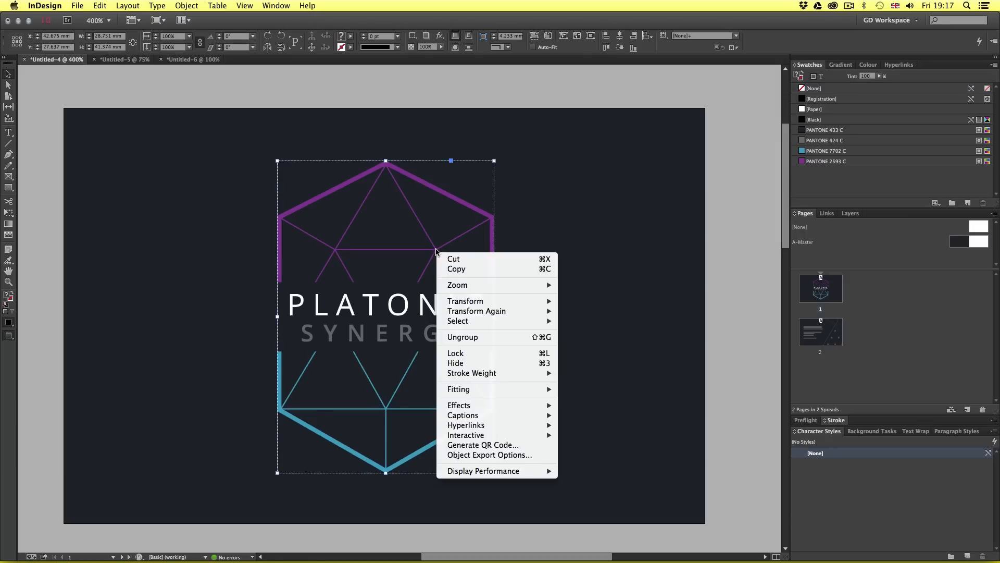
left_click(550, 333)
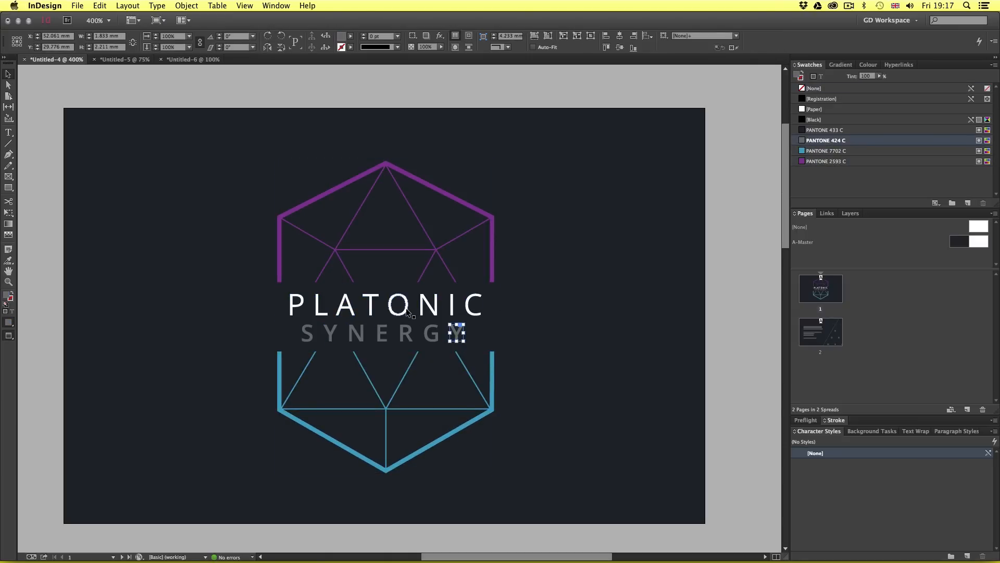
left_click(558, 440)
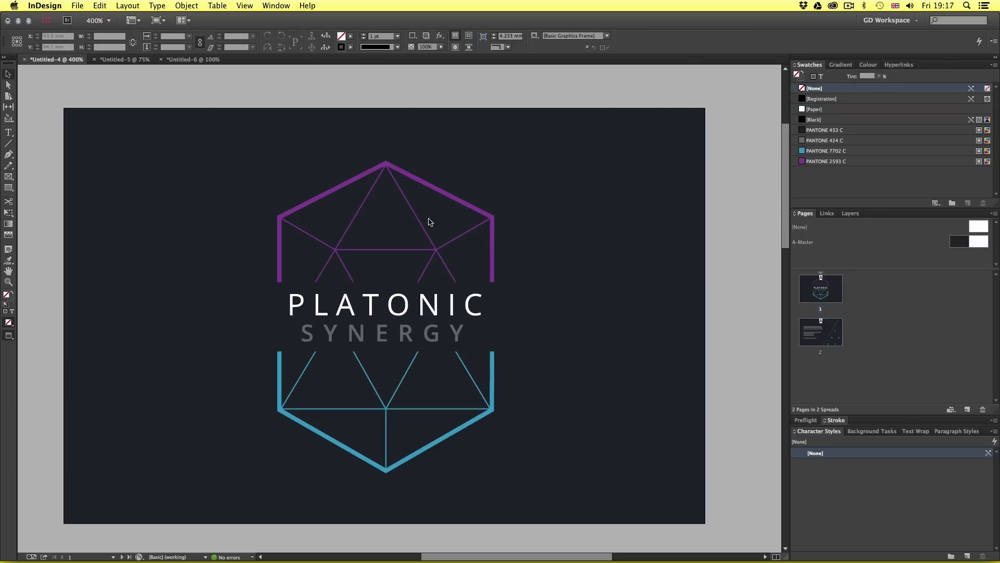
left_click(386, 220)
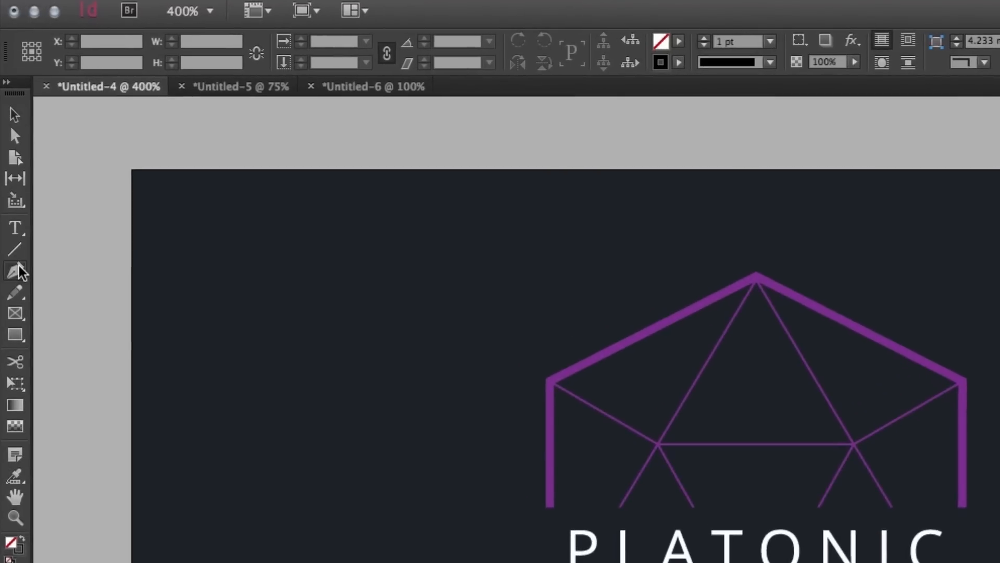
- Open the Pen tool flyout with Add, Delete and Convert Direction Point tools
left_click(14, 270)
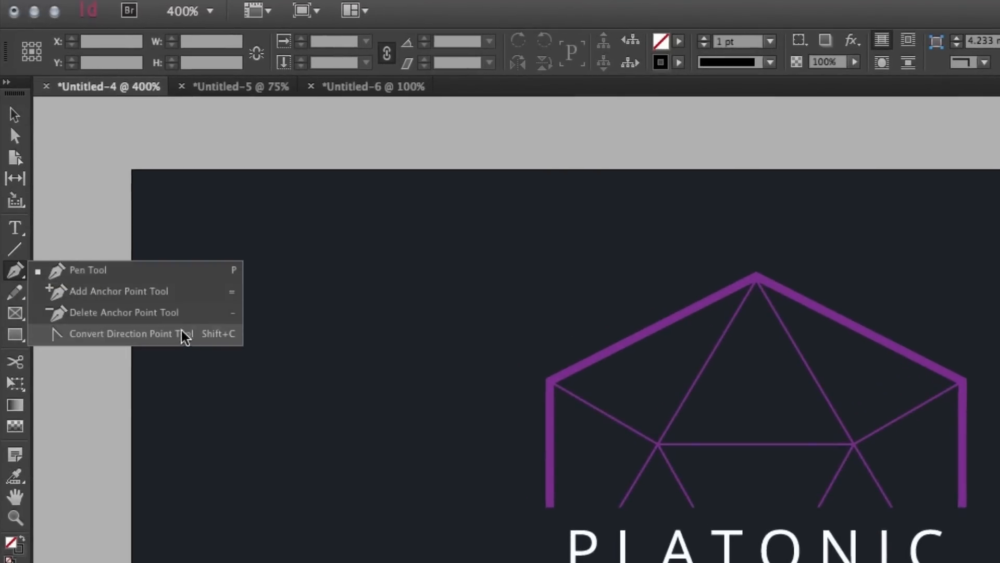
mouse_move(185, 279)
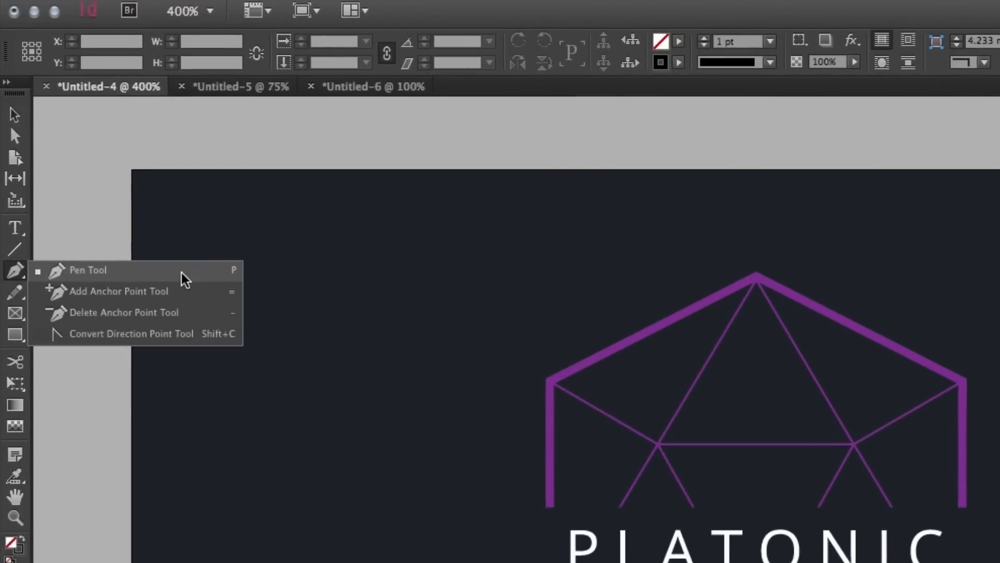
mouse_move(112, 217)
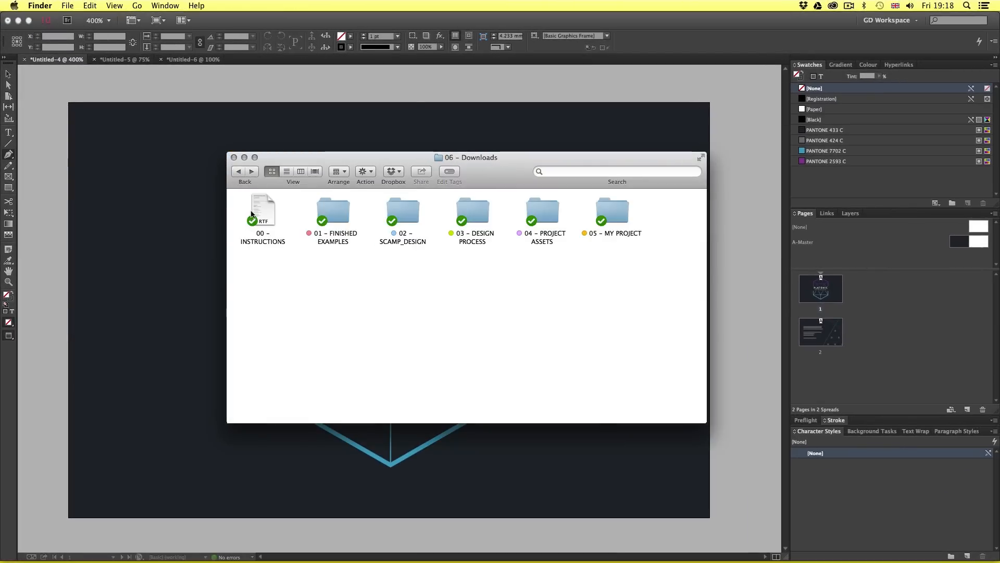
- Open 04 - PROJECT ASSETS, then 02 - BRANDING, and launch BRANDING.ai
double_click(542, 208)
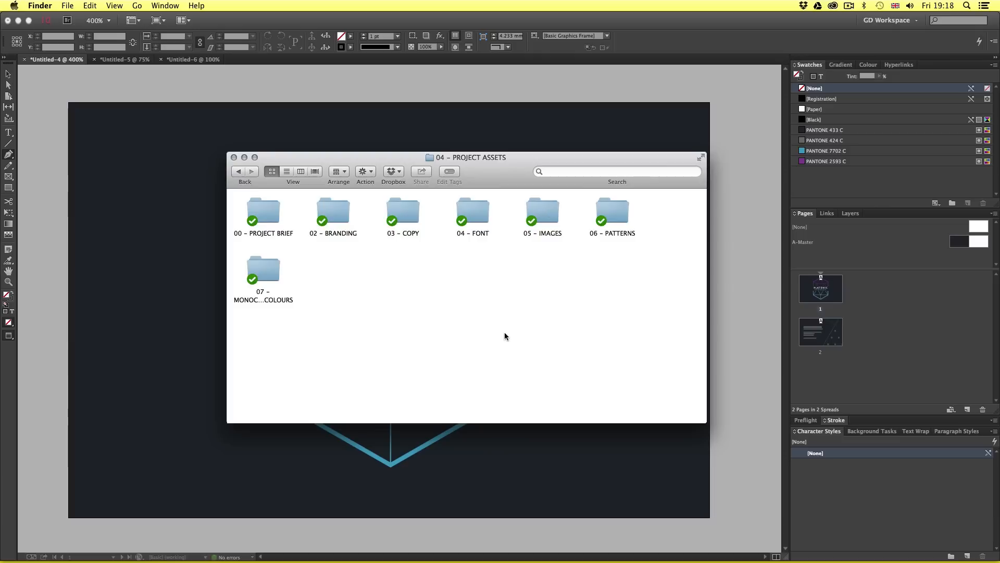
left_click(333, 208)
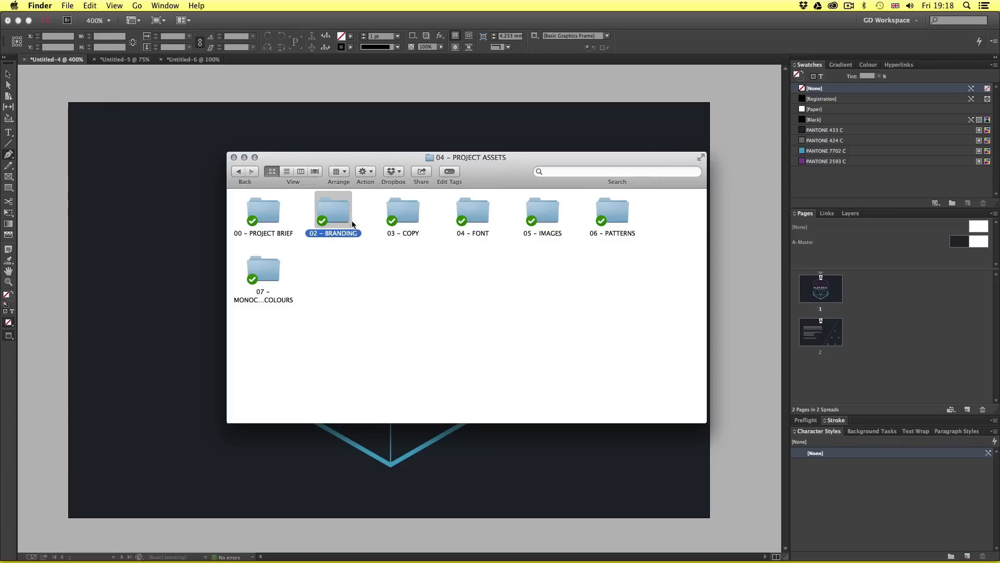
double_click(332, 208)
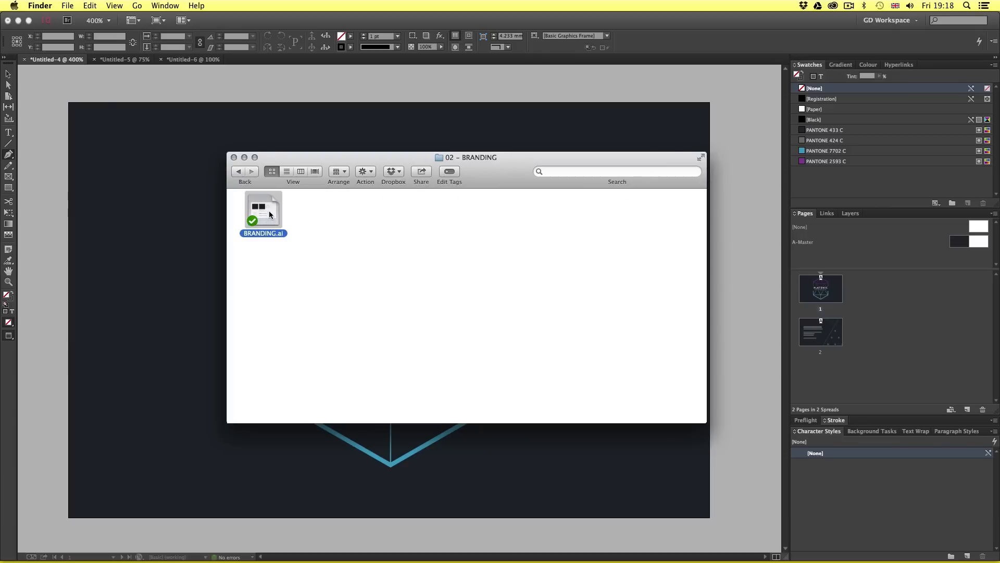
double_click(262, 211)
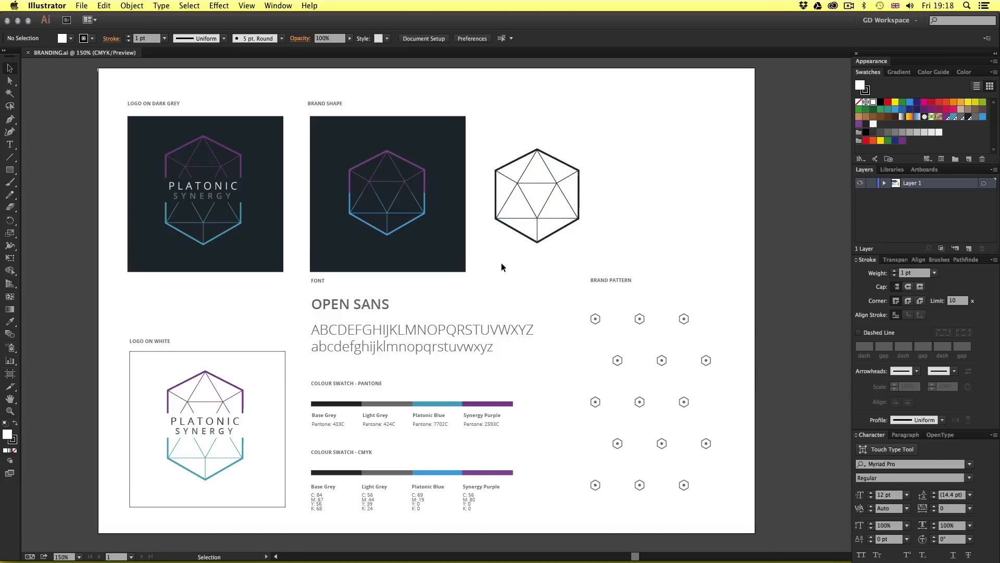
mouse_move(411, 310)
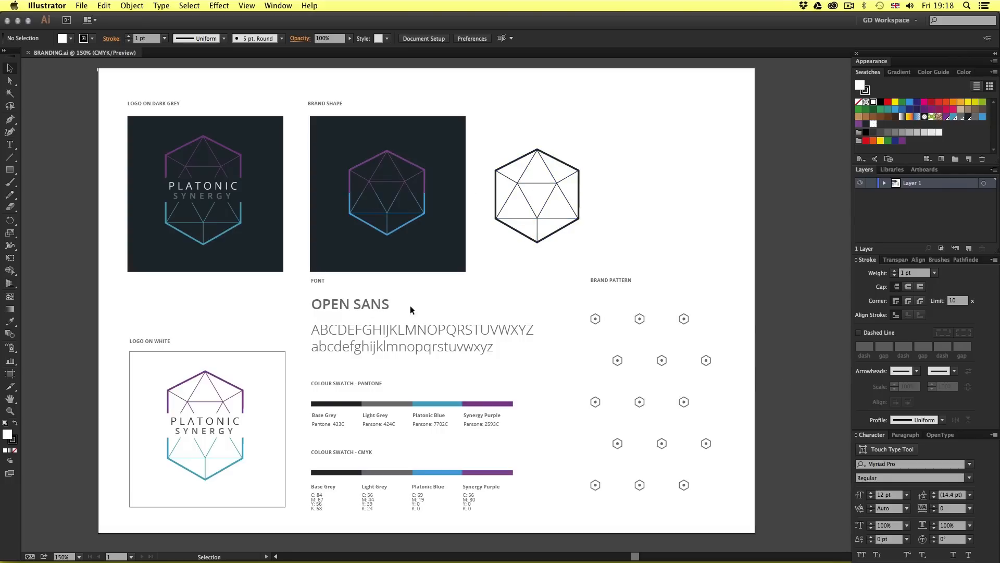
mouse_move(249, 278)
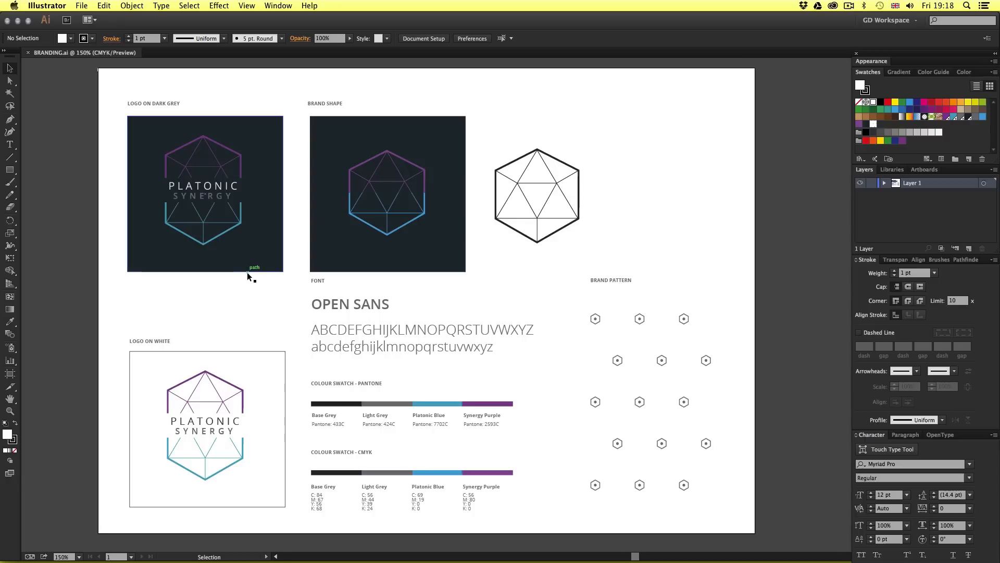
mouse_move(398, 475)
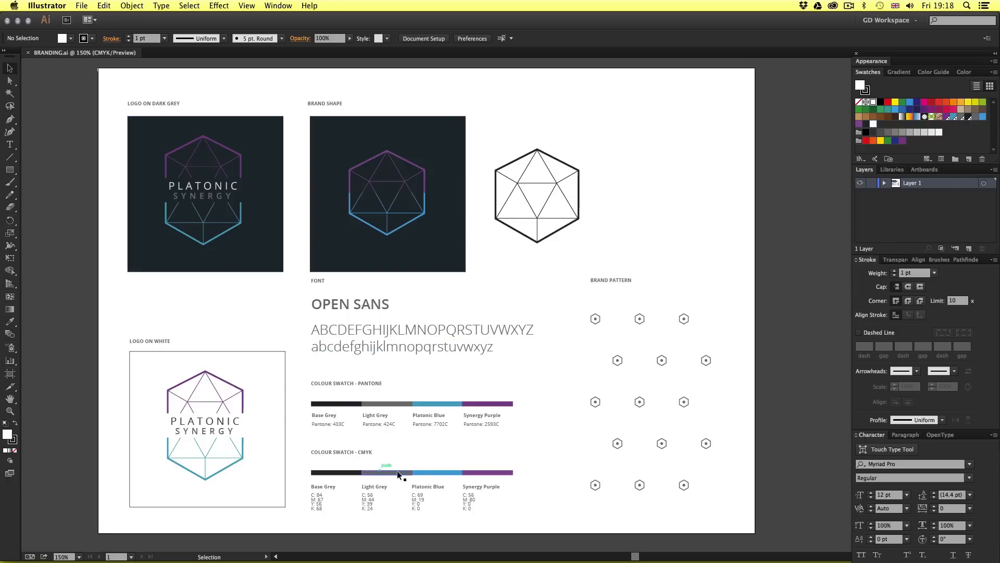
mouse_move(697, 426)
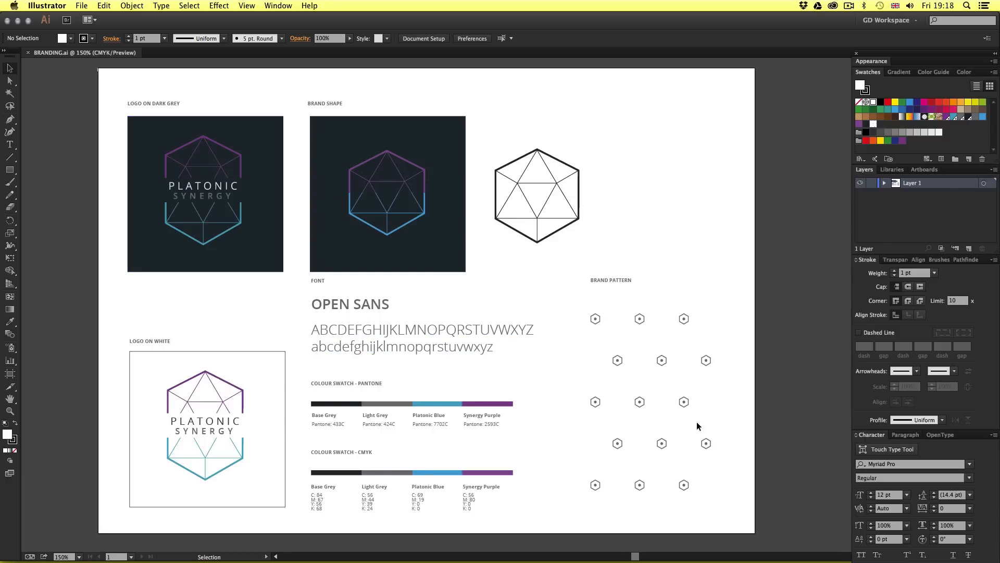
mouse_move(243, 340)
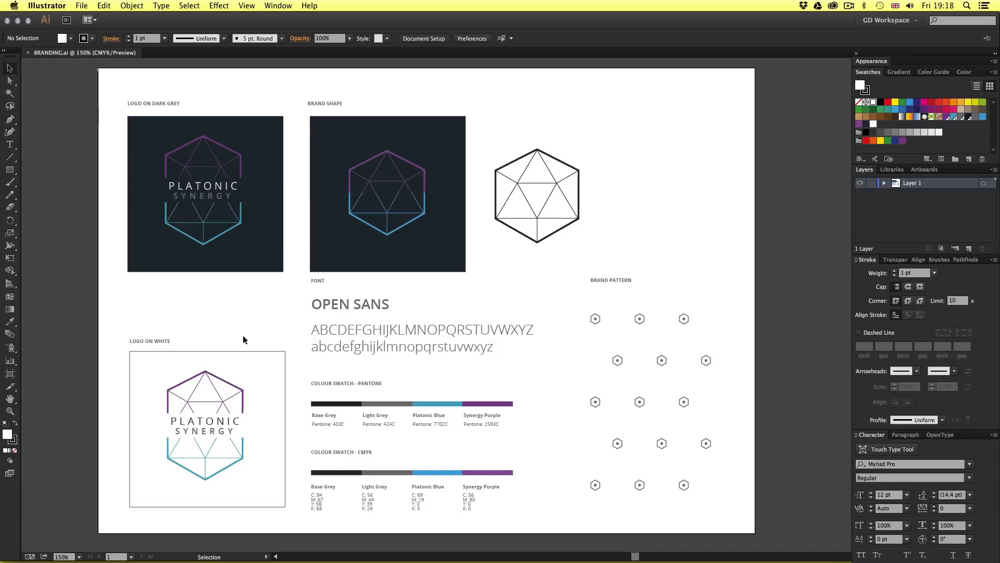
mouse_move(726, 183)
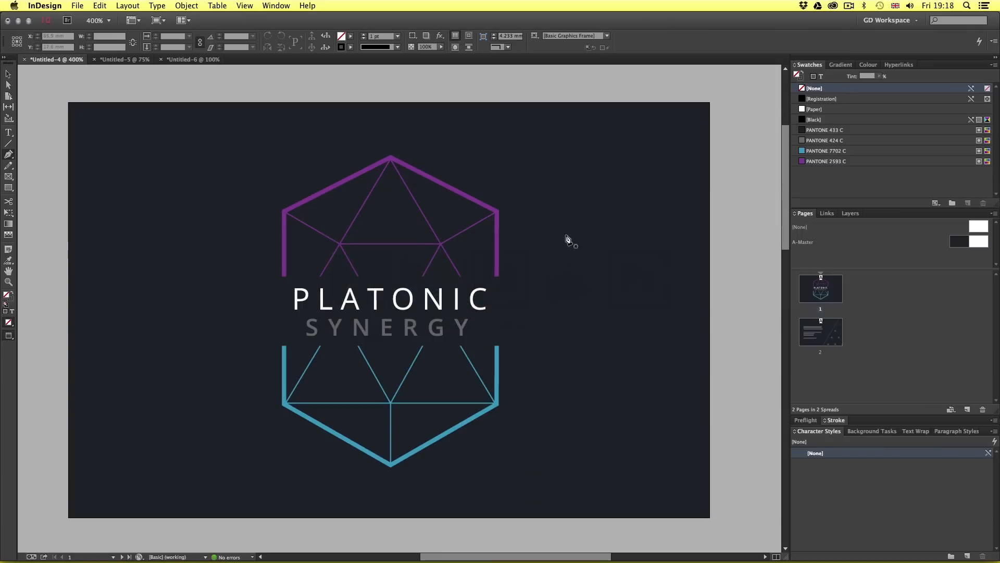
mouse_move(520, 244)
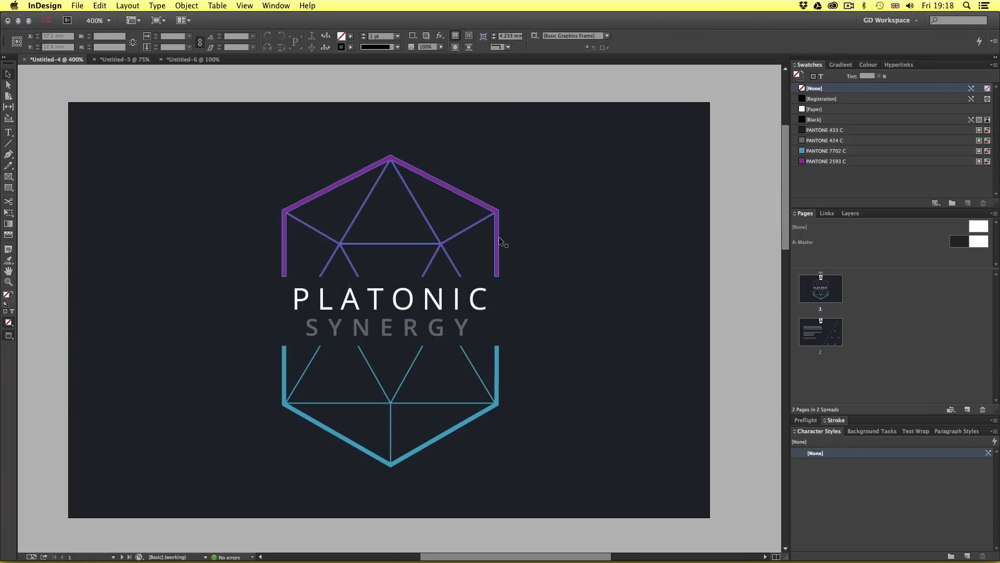
left_click(360, 279)
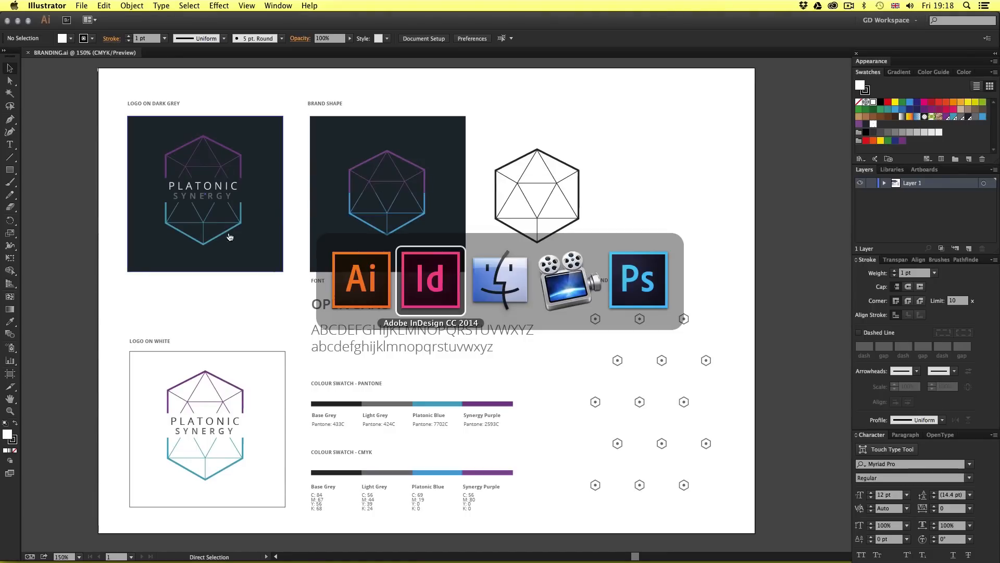
left_click(430, 279)
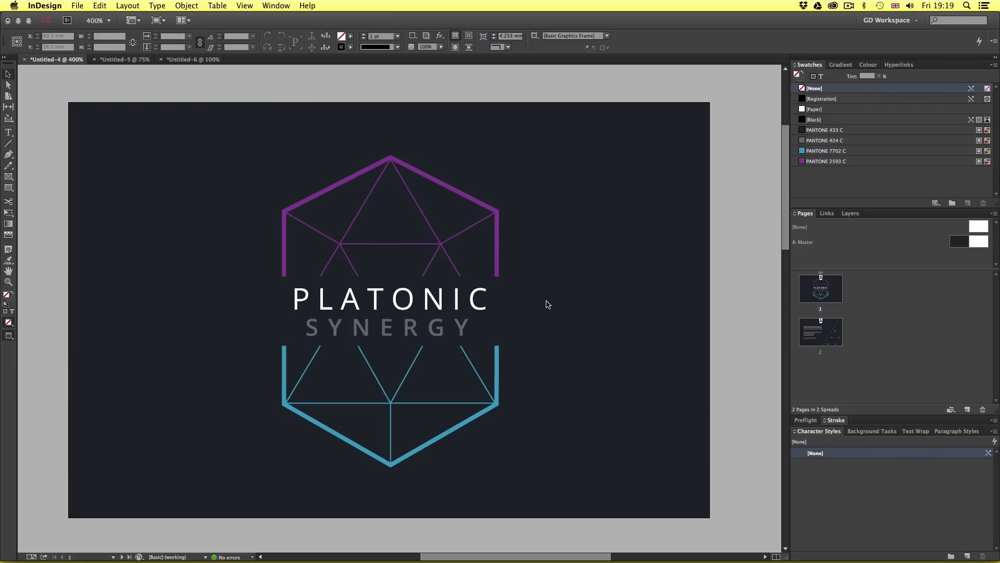
mouse_move(716, 314)
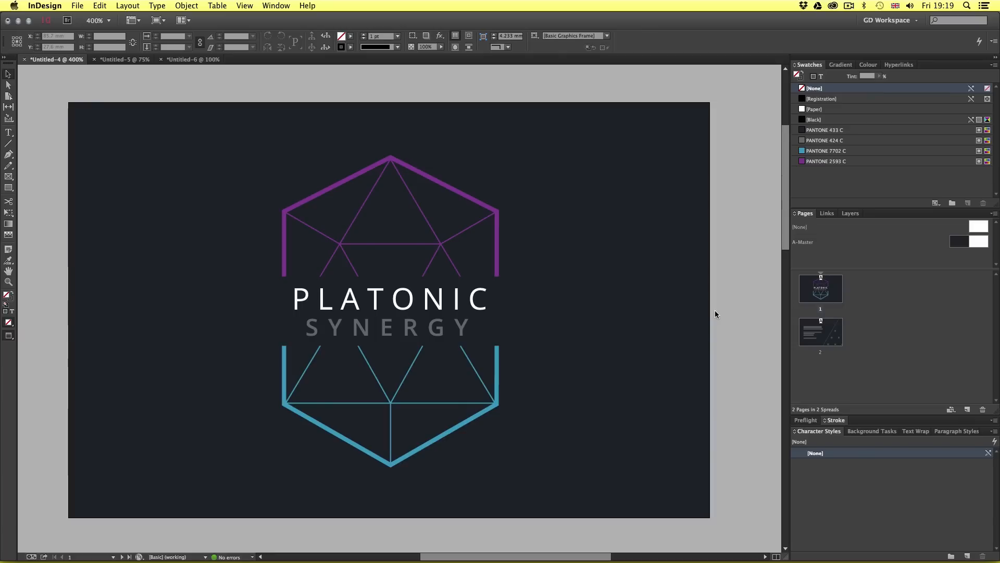
- Scroll down to page 2, the card back with name and contact details
scroll("down", 3)
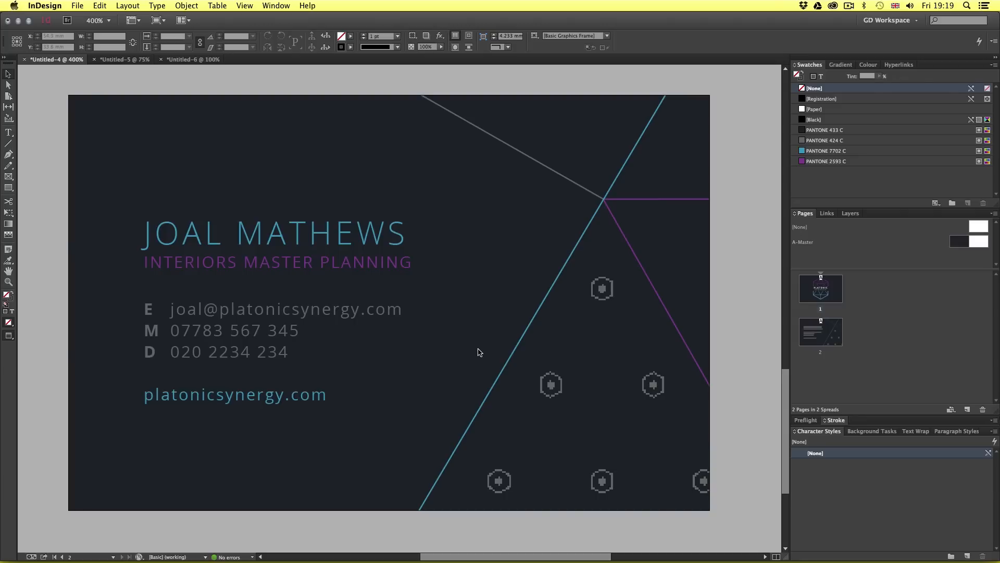
mouse_move(562, 180)
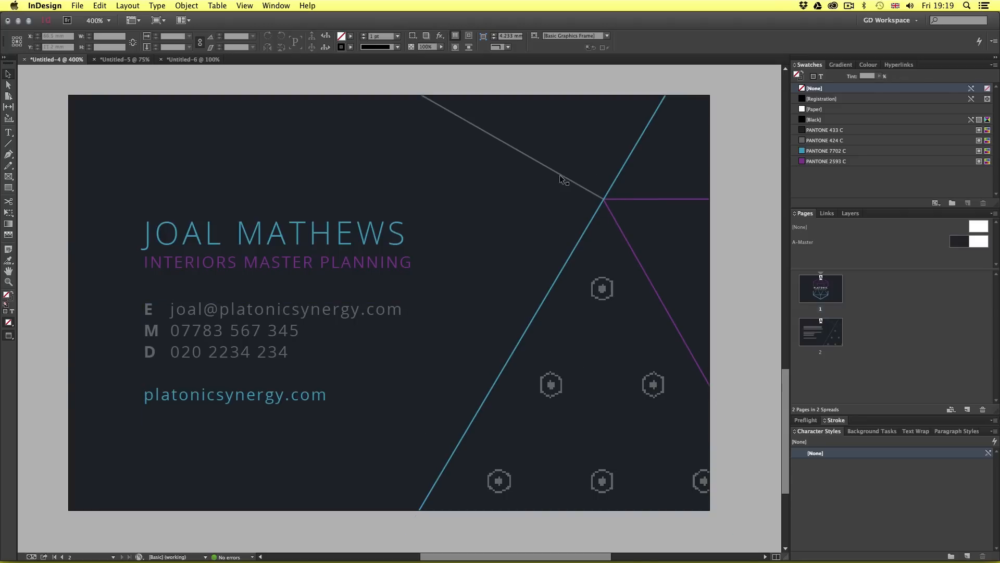
mouse_move(63, 255)
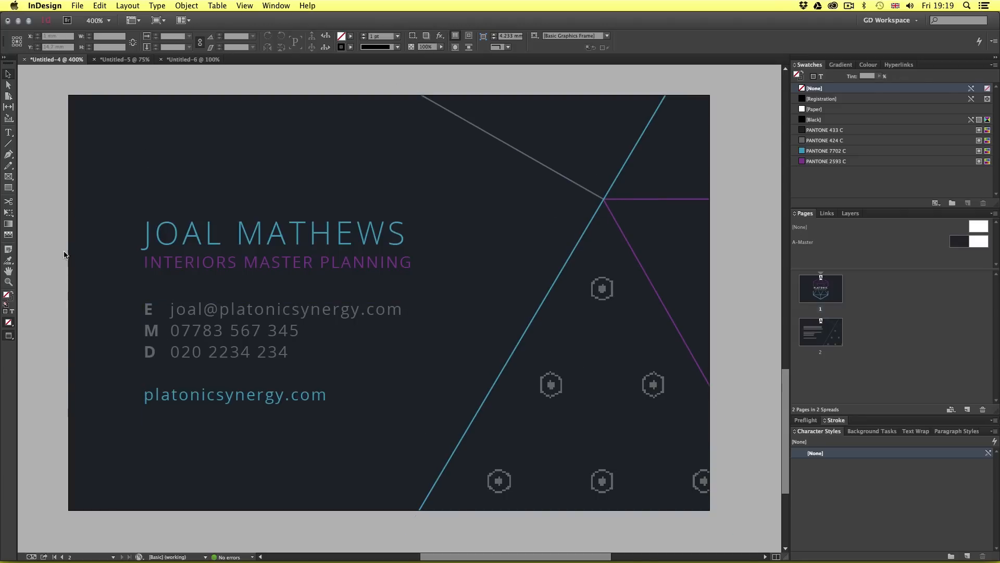
mouse_move(281, 468)
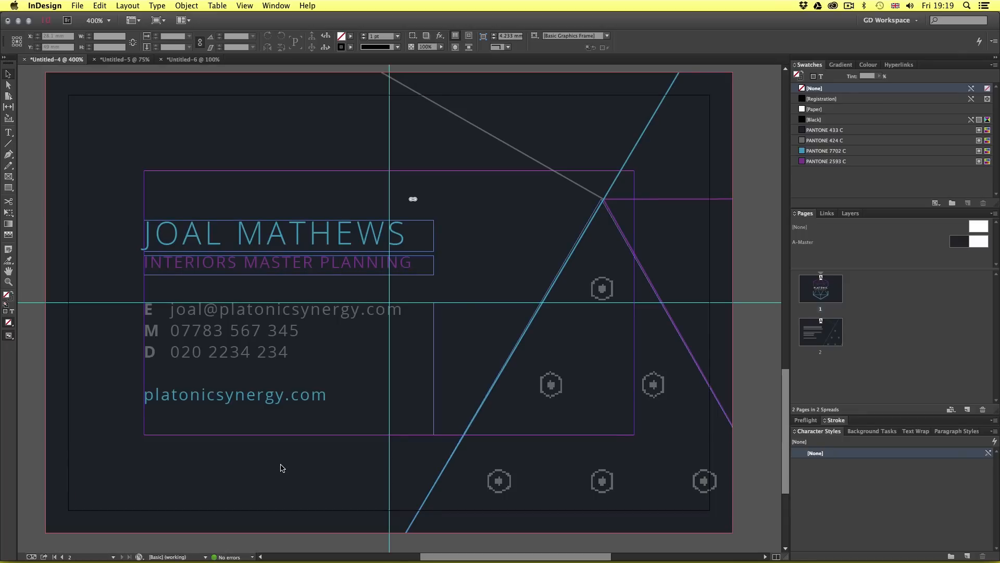
mouse_move(301, 464)
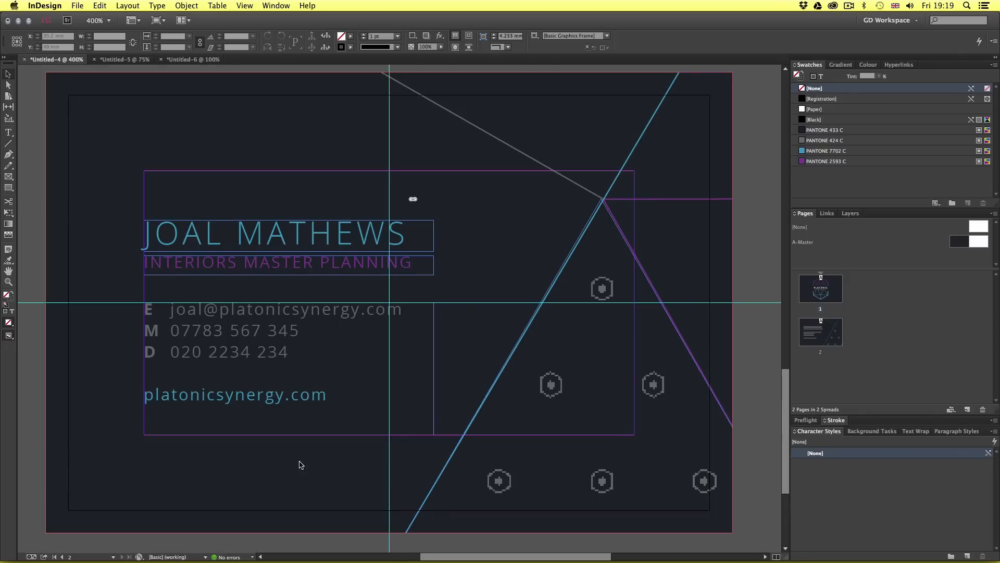
- Select the contact text, diagonal line and pattern frames, identifying grey_pattern_pantone.ai
left_click(287, 318)
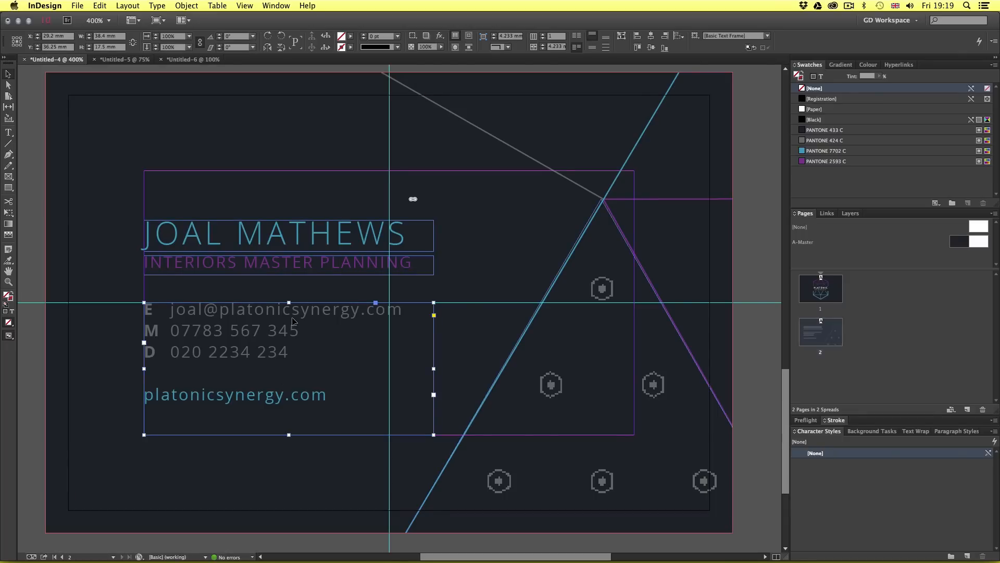
left_click(268, 234)
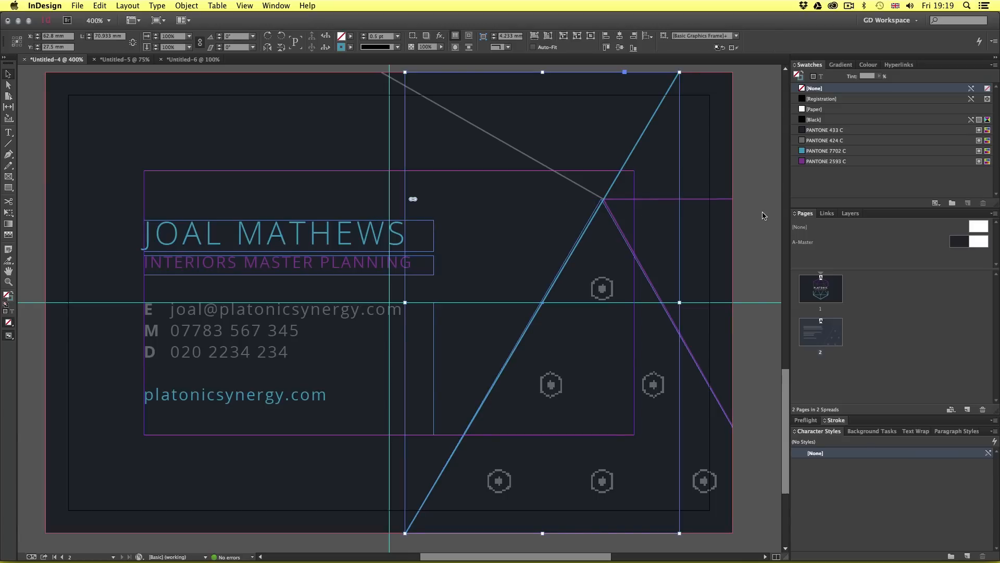
left_click(722, 263)
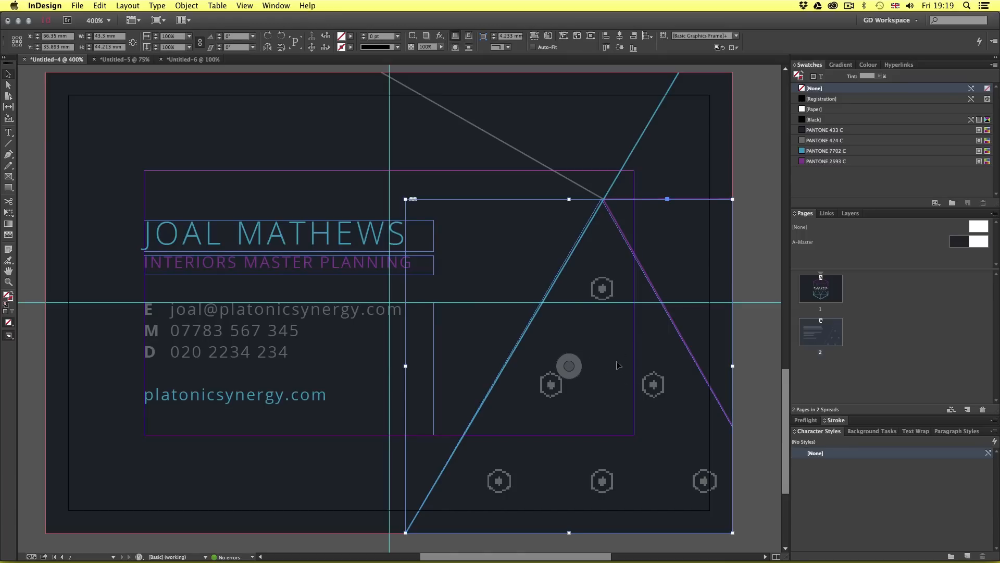
mouse_move(456, 253)
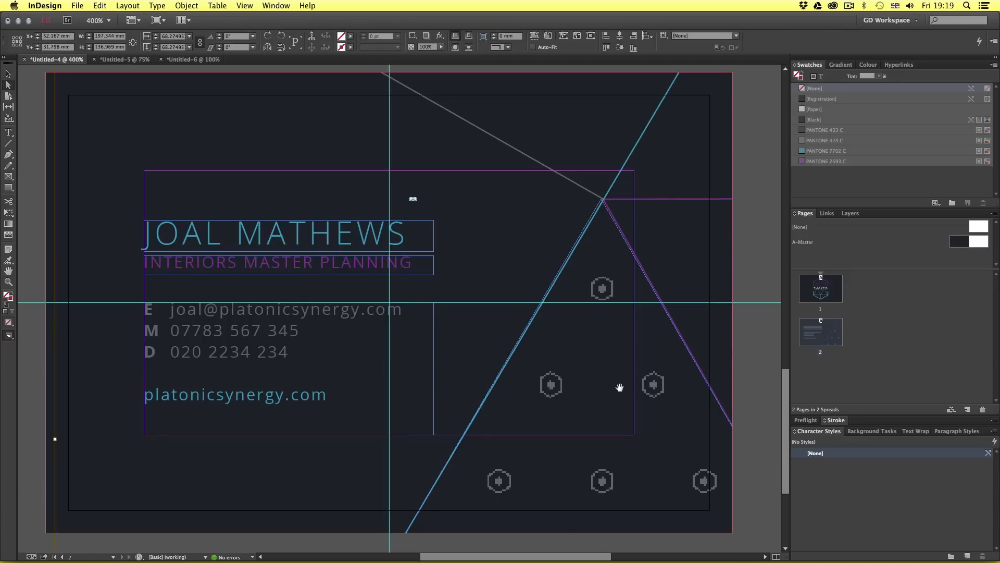
left_click(824, 212)
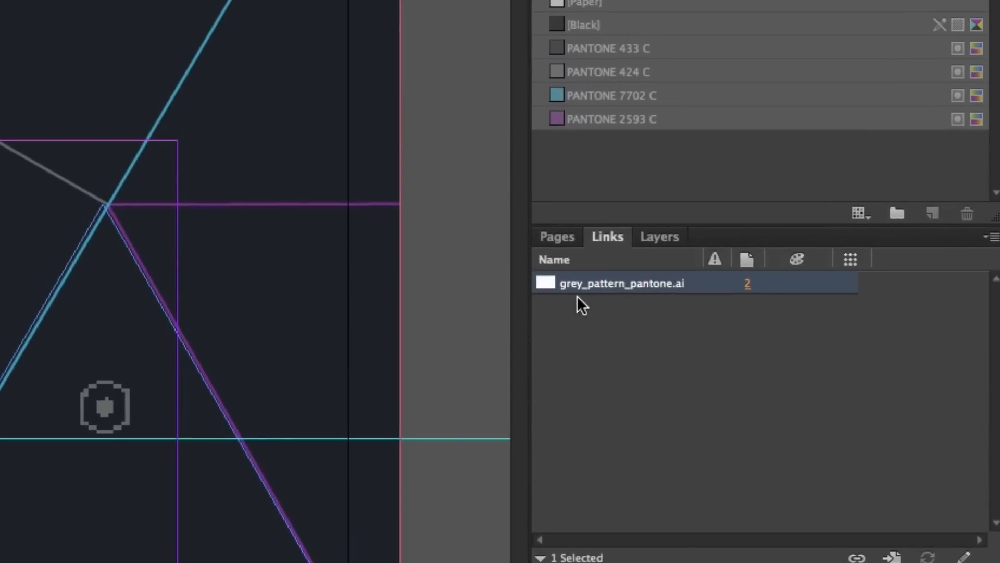
mouse_move(656, 305)
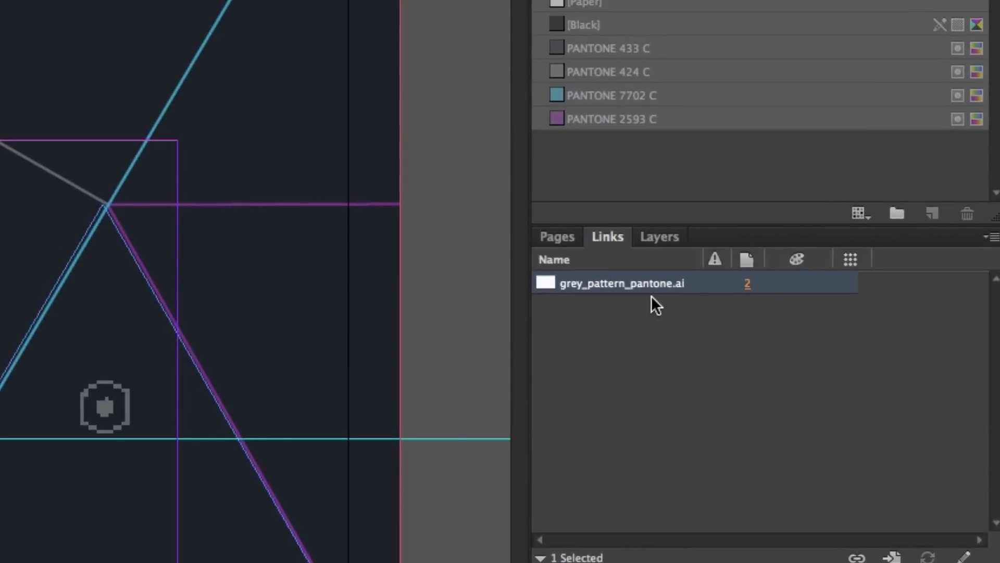
mouse_move(605, 305)
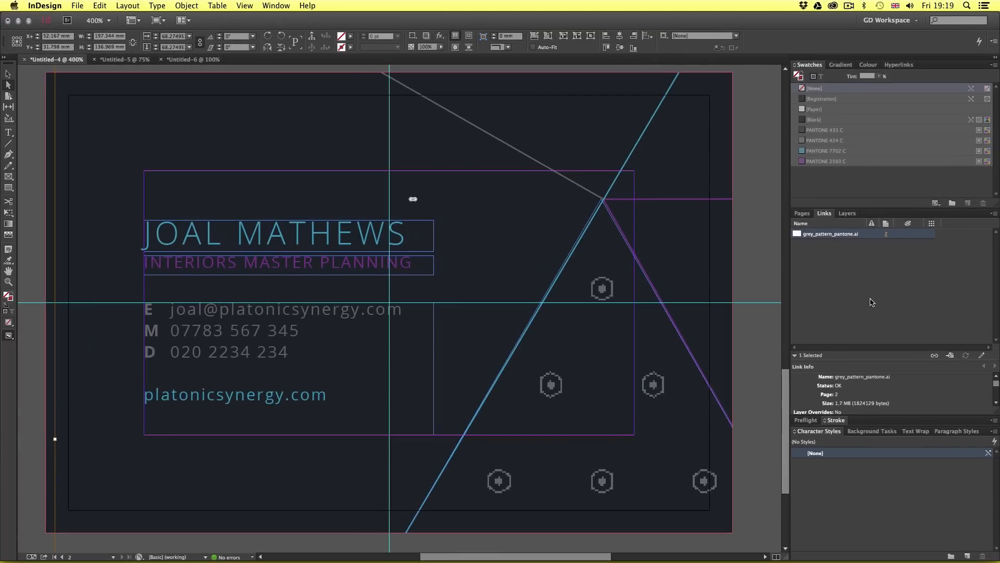
- Edit the grey_pattern_pantone.ai pattern in Adobe Illustrator CC 2014
right_click(615, 300)
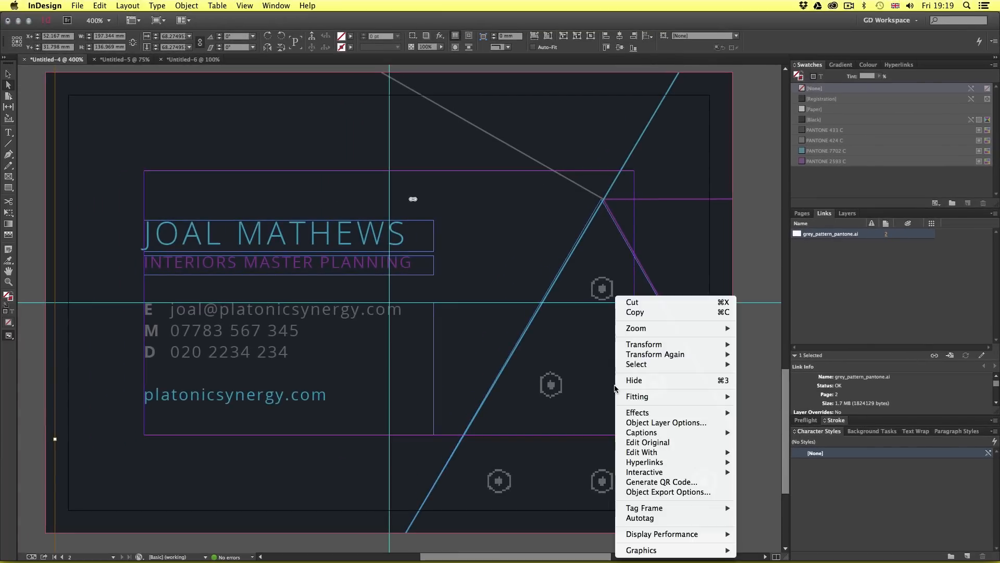
left_click(642, 451)
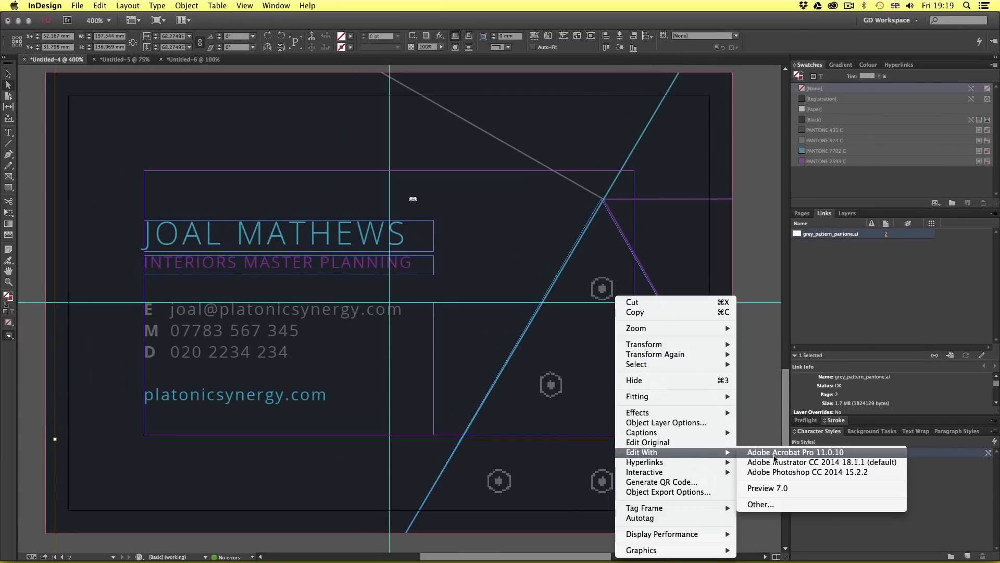
left_click(823, 462)
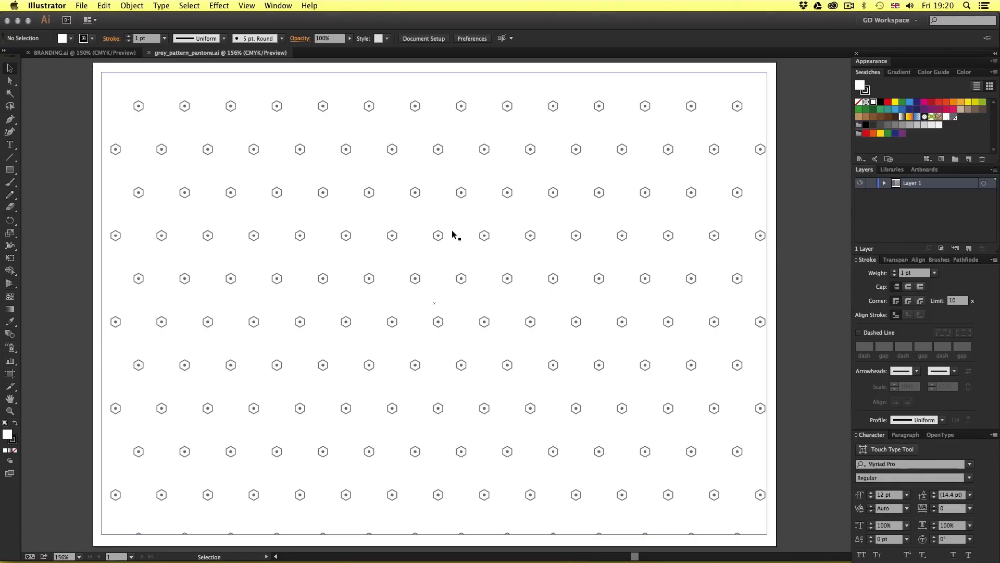
mouse_move(628, 289)
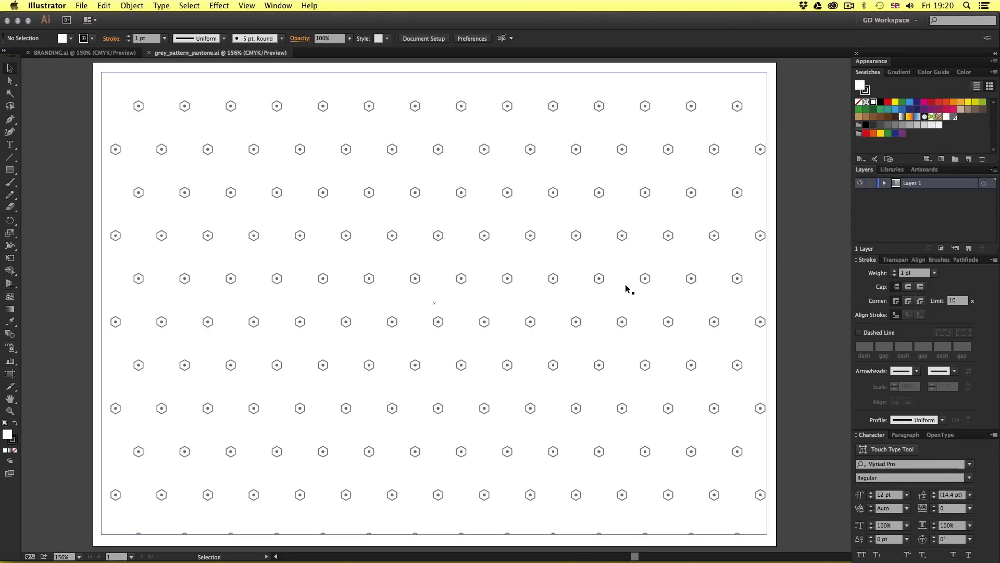
mouse_move(495, 254)
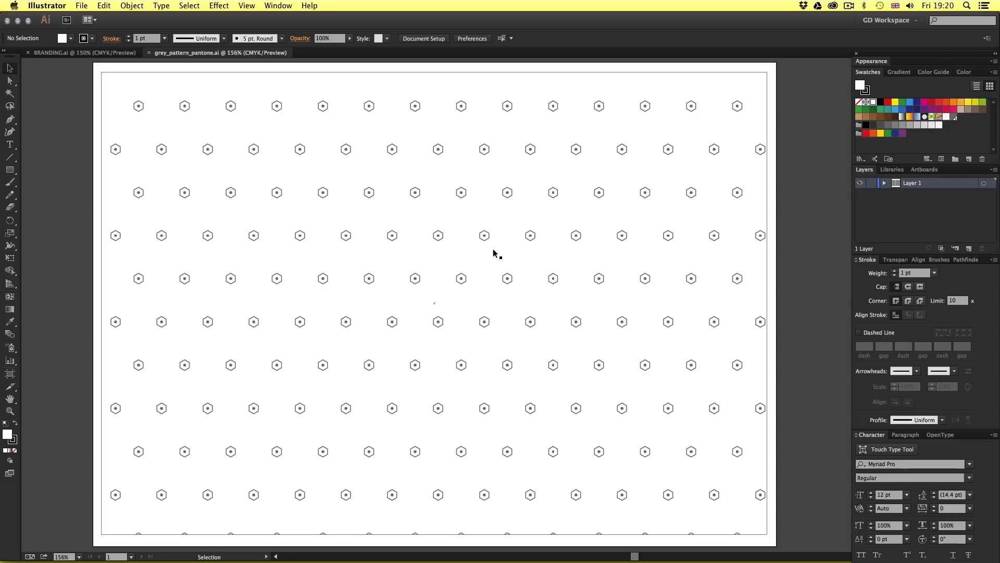
mouse_move(790, 313)
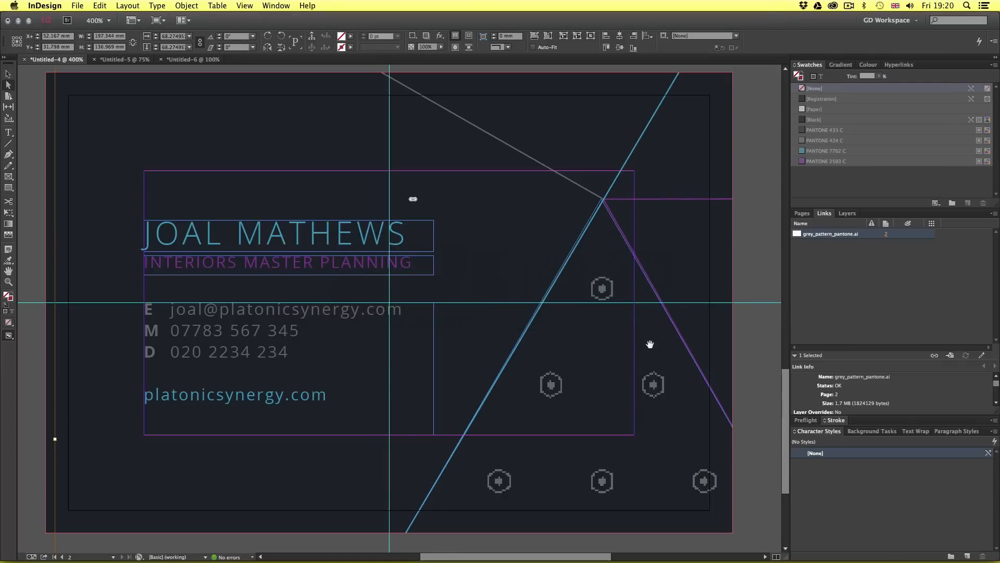
mouse_move(541, 368)
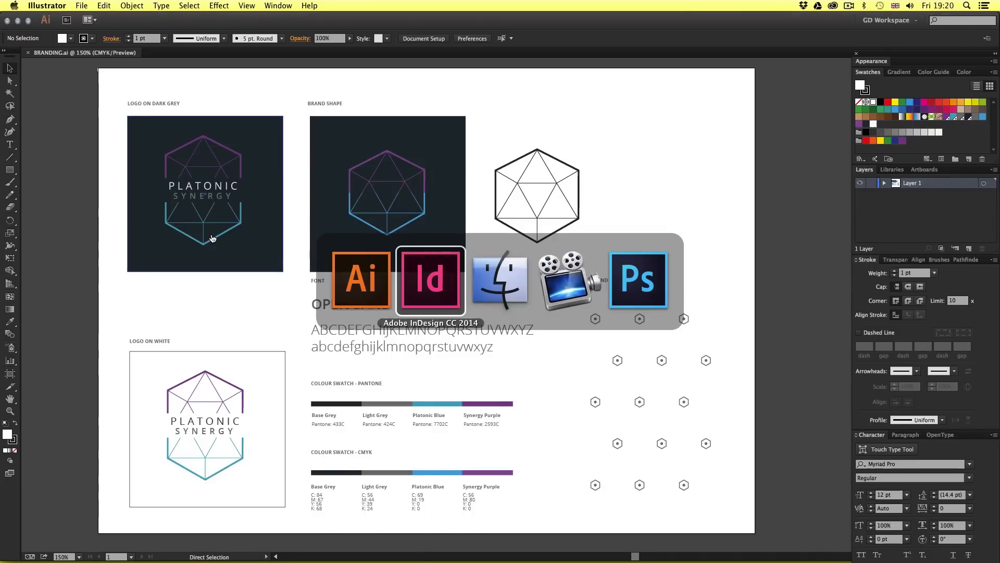
- Return to InDesign's card back in Preview mode at 300% zoom
left_click(429, 279)
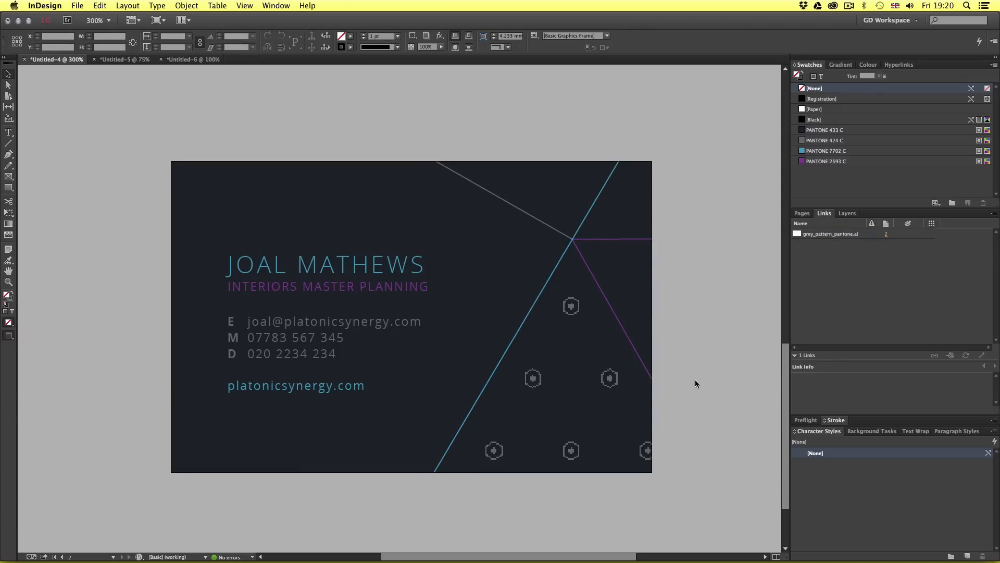
mouse_move(693, 437)
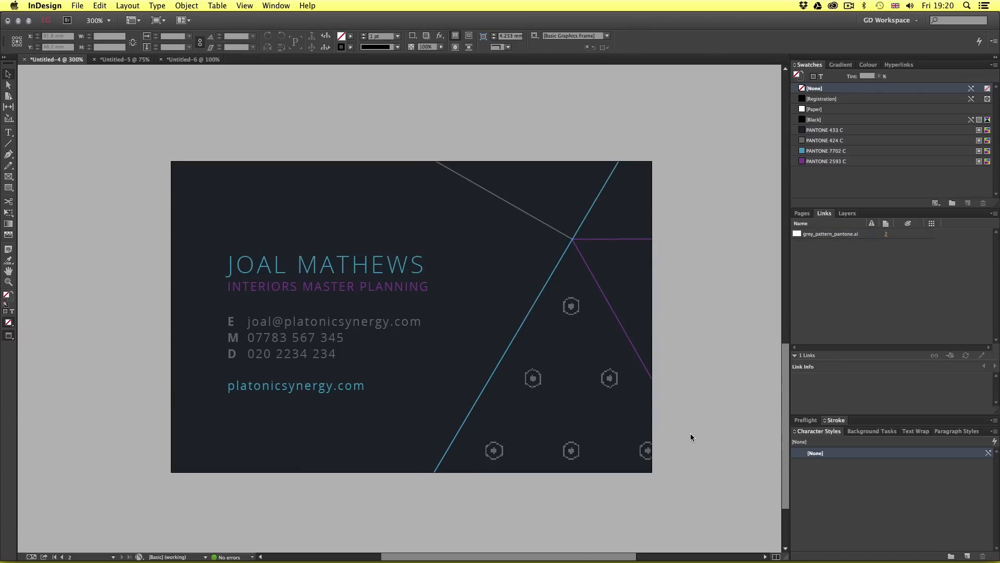
mouse_move(706, 425)
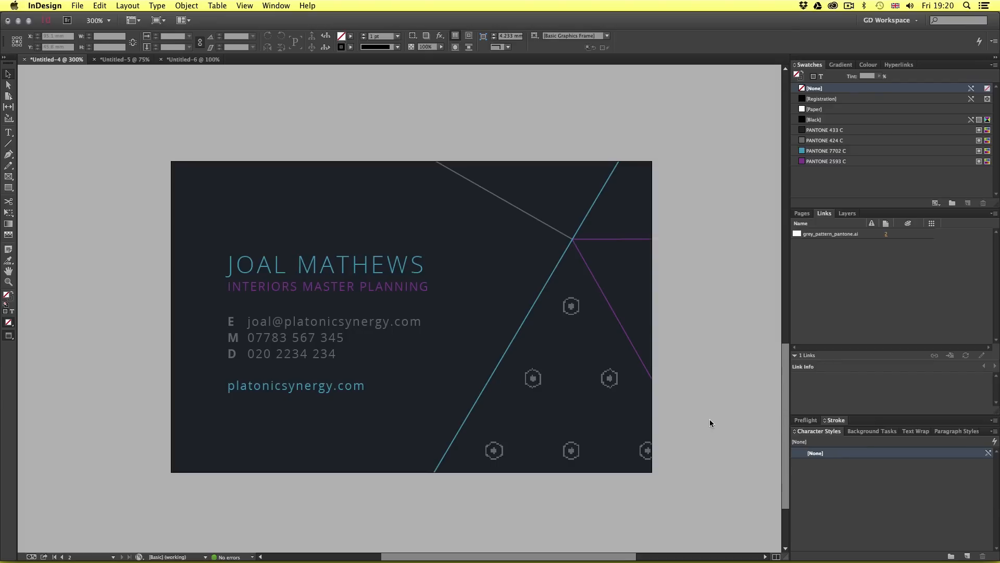
mouse_move(696, 371)
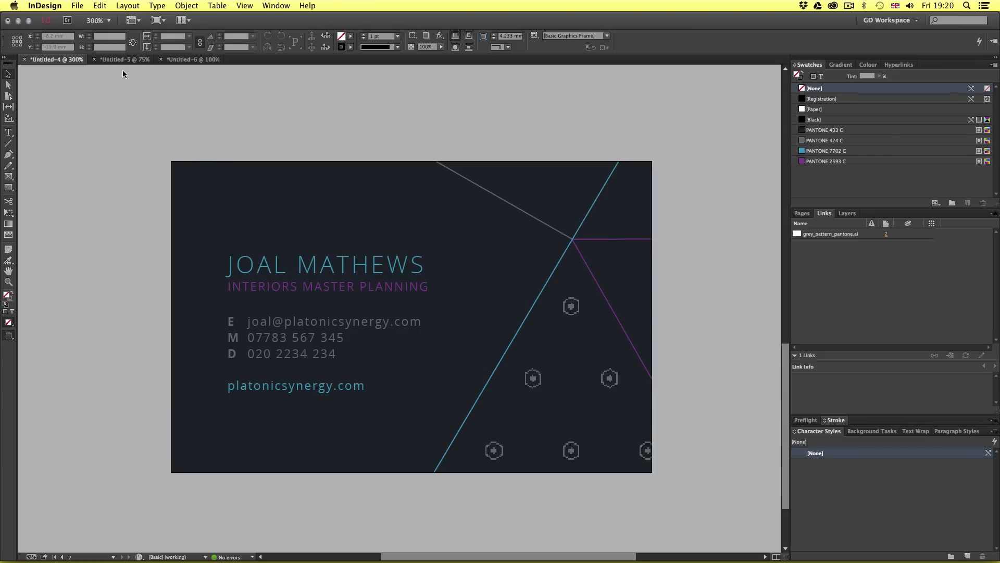
- Switch to the letterhead, select its body text frame and press W to show guides
left_click(122, 59)
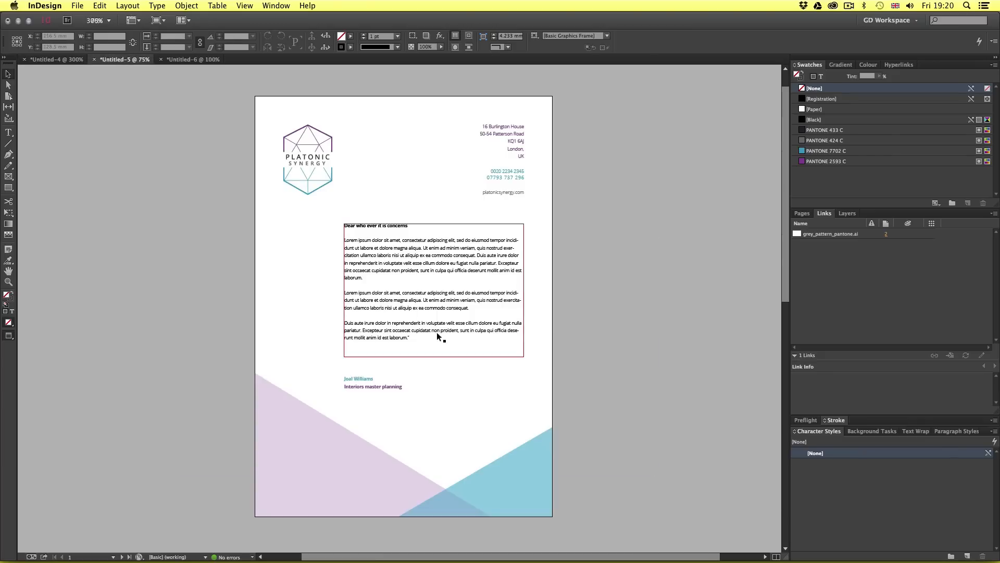
left_click(570, 290)
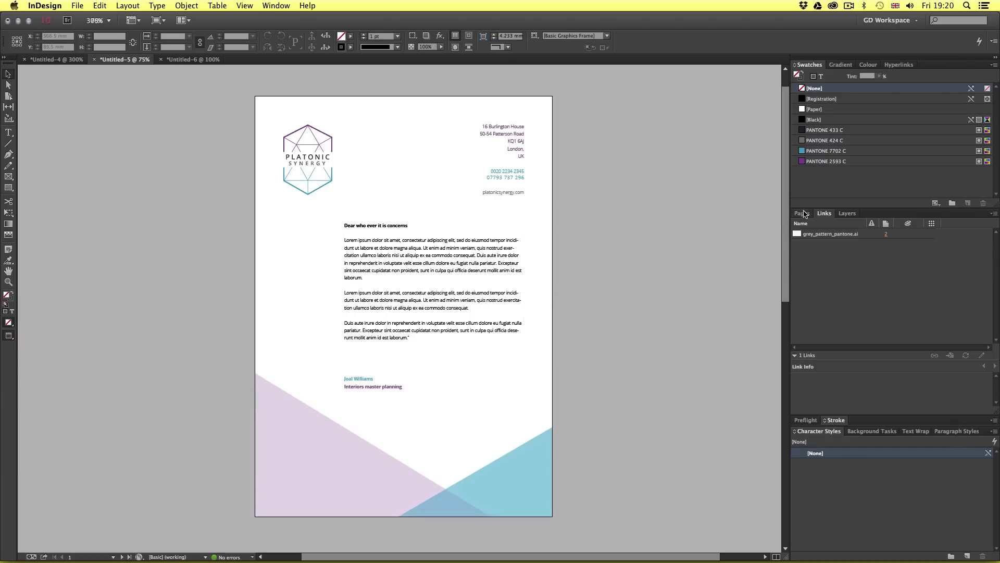
left_click(804, 213)
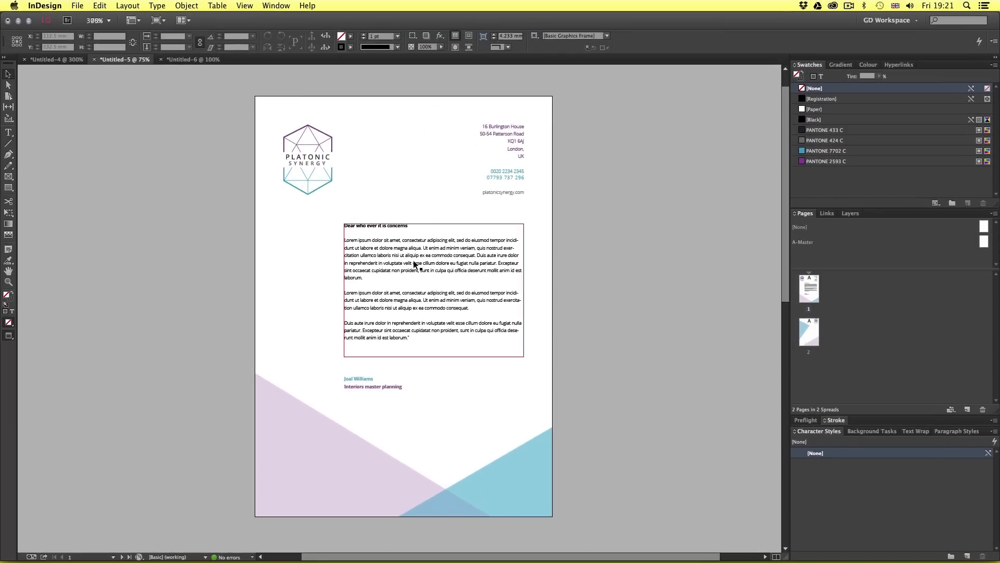
left_click(311, 140)
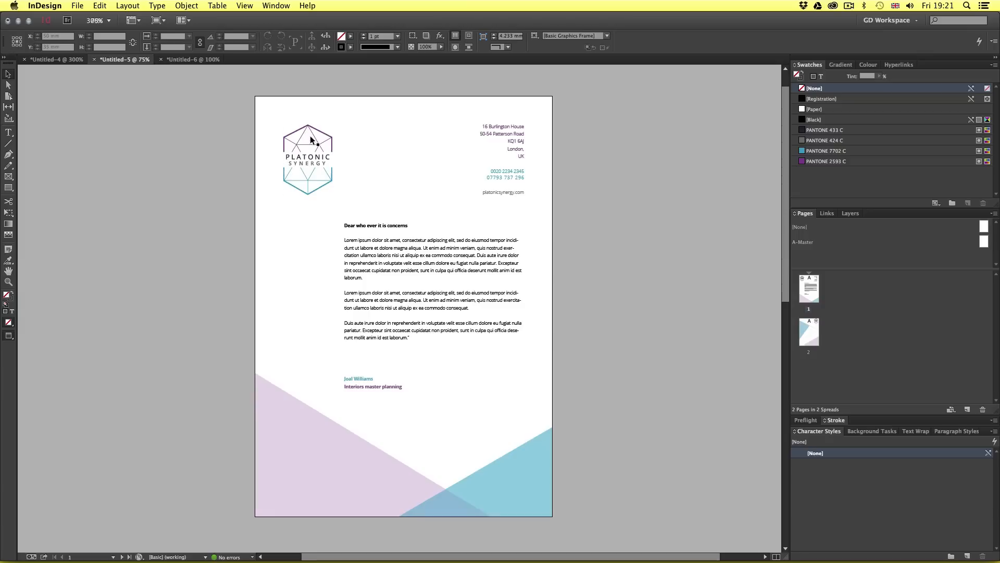
left_click(433, 287)
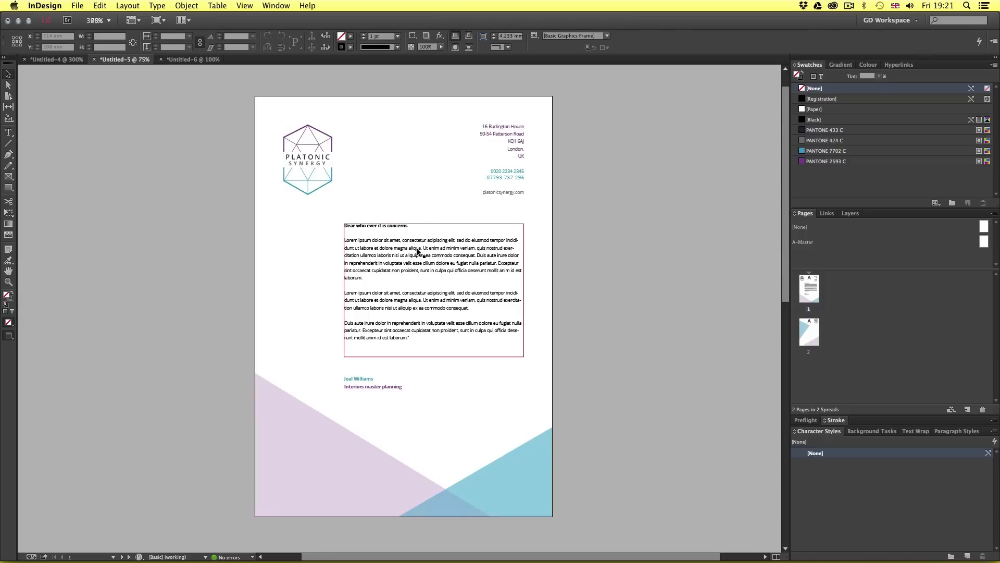
key("w")
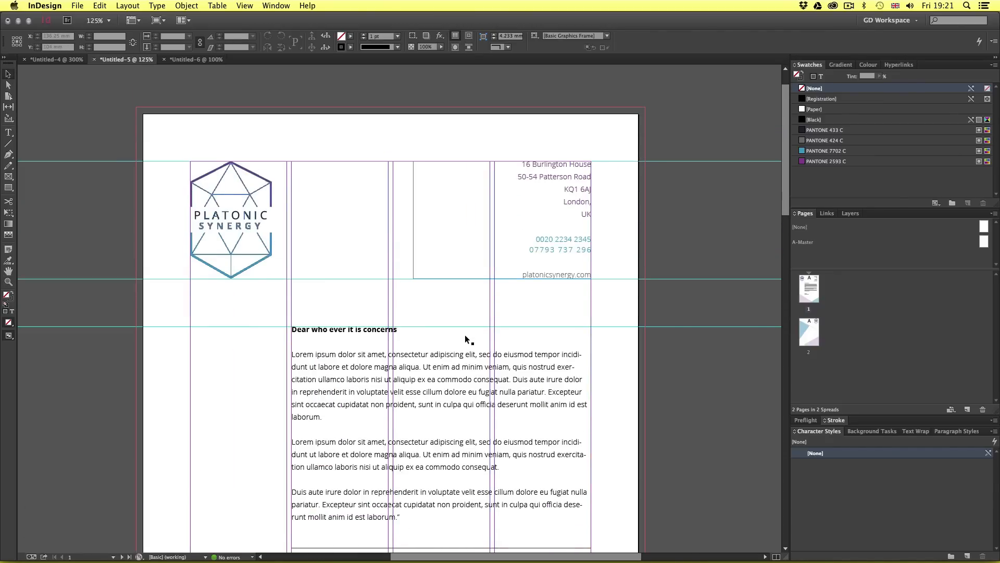
- Zoom out to 75% and show the letterhead's hexagon-pattern page 2 in Preview mode
scroll("down", 3)
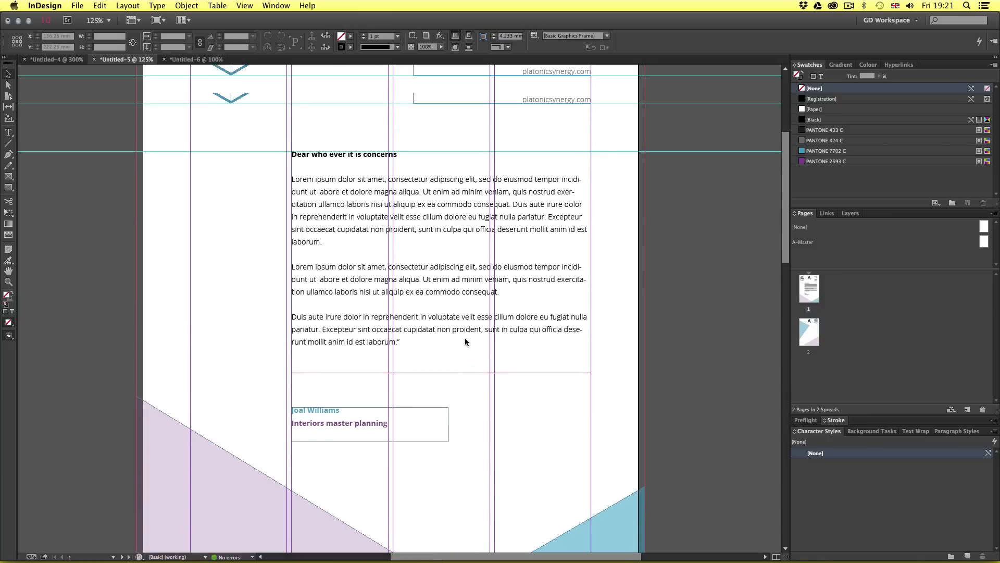
left_click(114, 19)
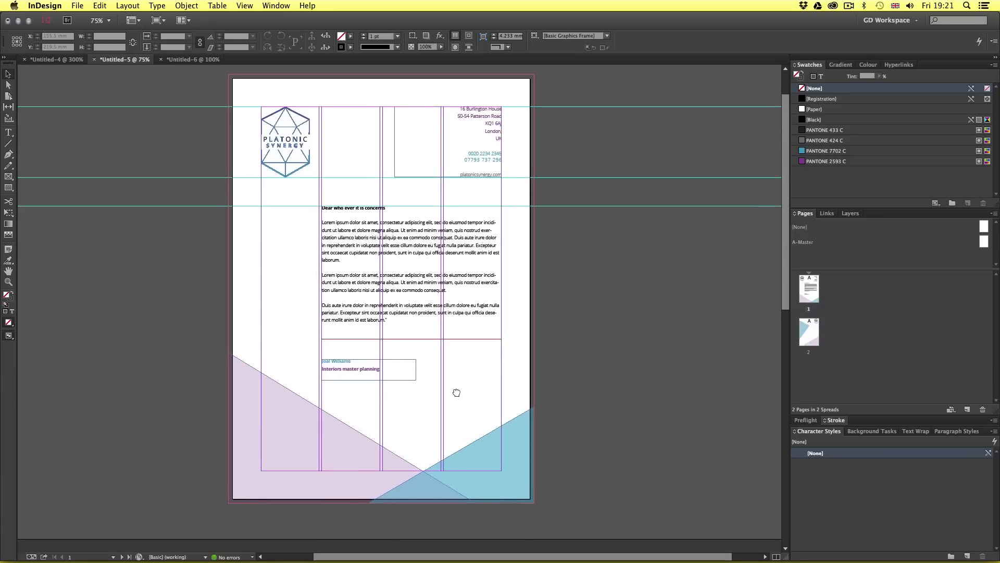
left_click(511, 464)
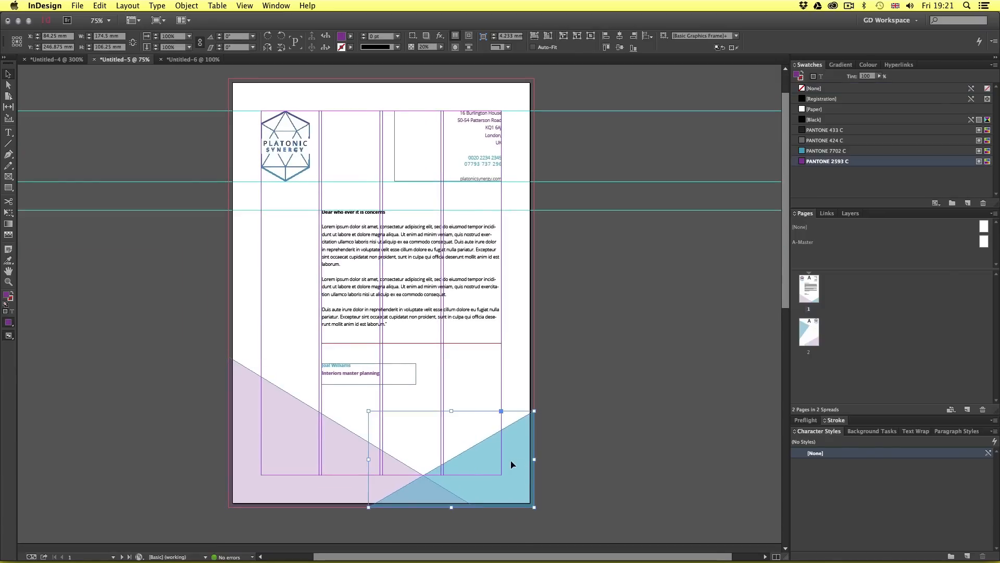
left_click(574, 430)
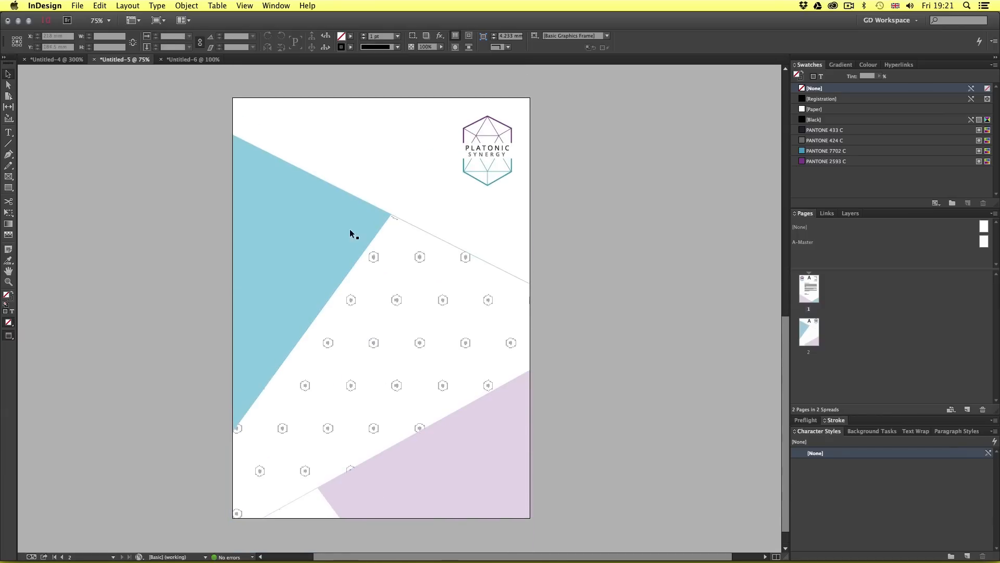
- List grey_pattern_pantone.ai in the Links panel, then return to letterhead page 2
left_click(487, 151)
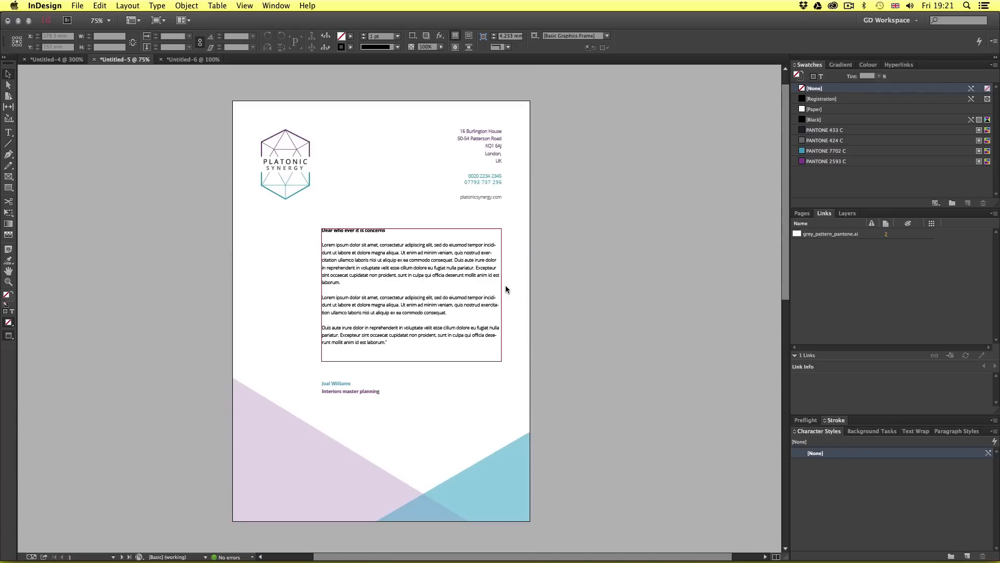
left_click(119, 556)
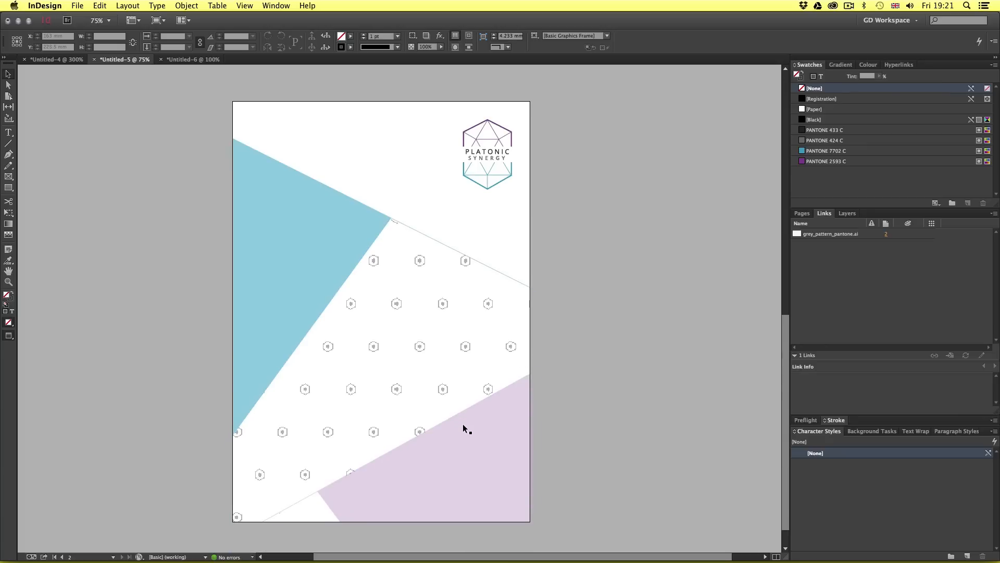
mouse_move(611, 332)
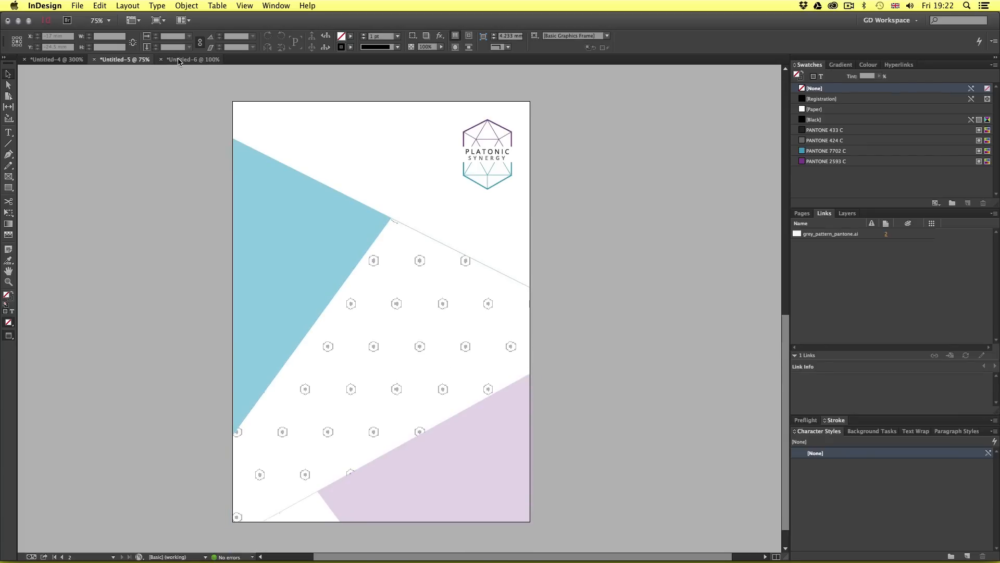
- Switch to the Untitled-6 brochure and go to its pages 2–3 hexagon photo spread
left_click(191, 59)
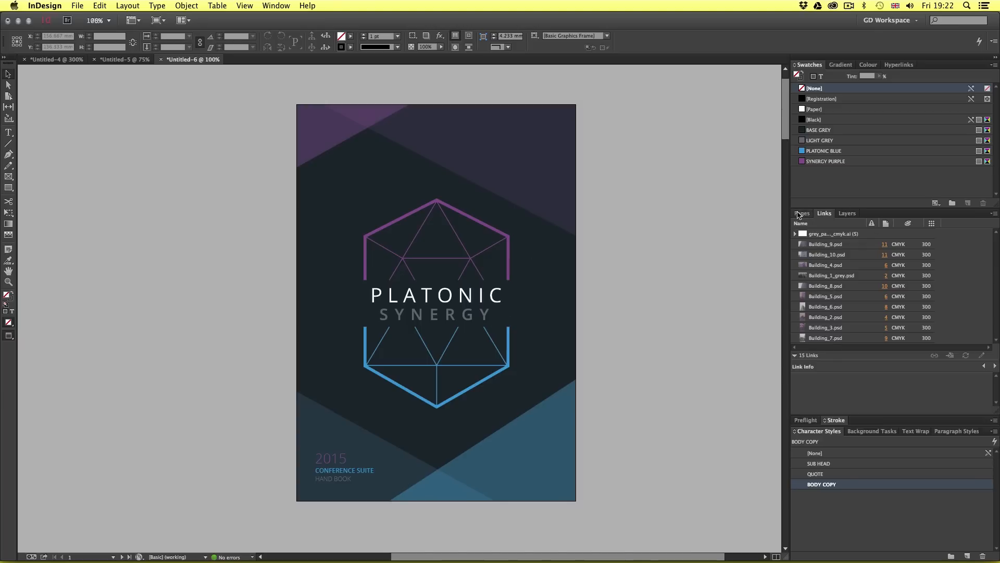
left_click(804, 212)
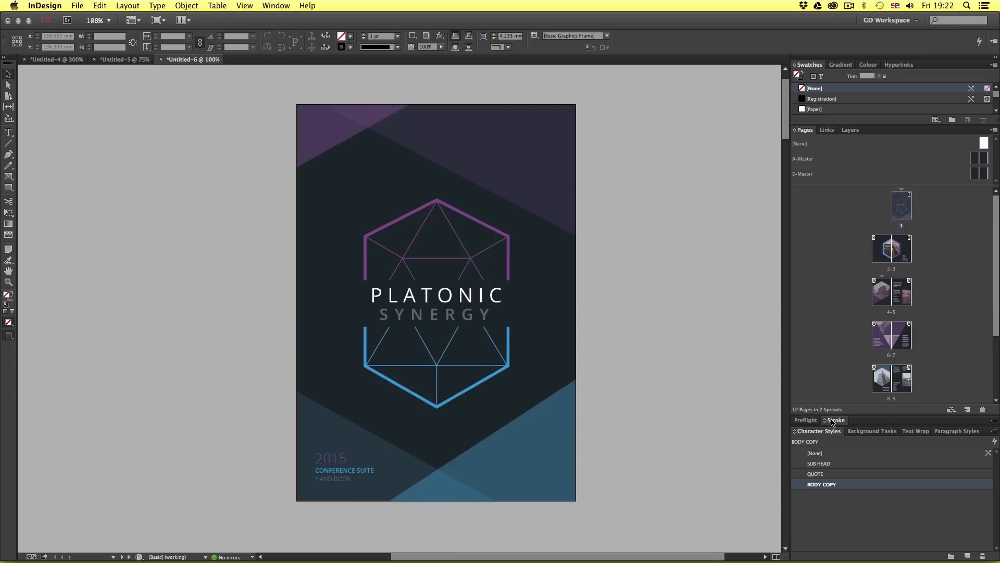
left_click(836, 419)
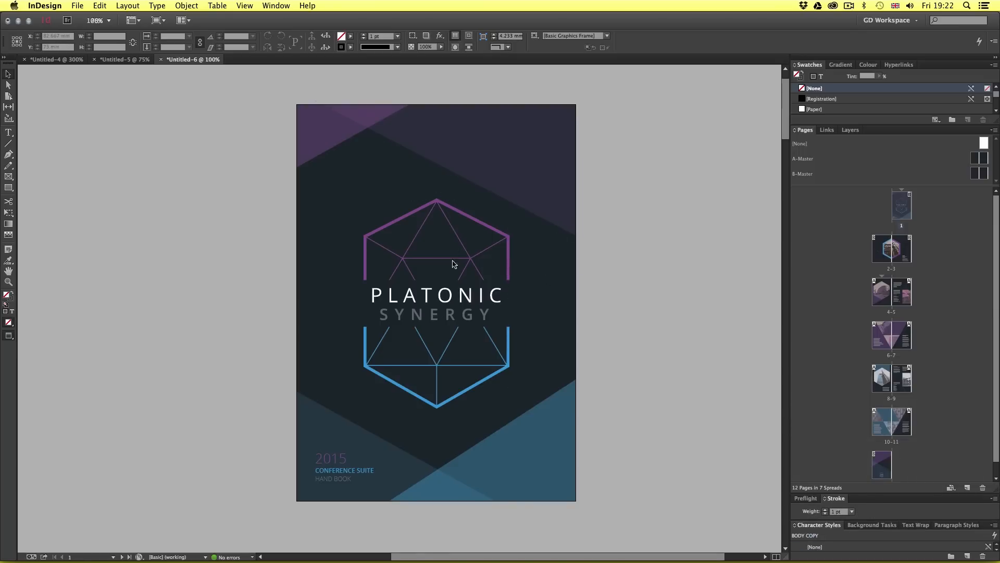
left_click(452, 264)
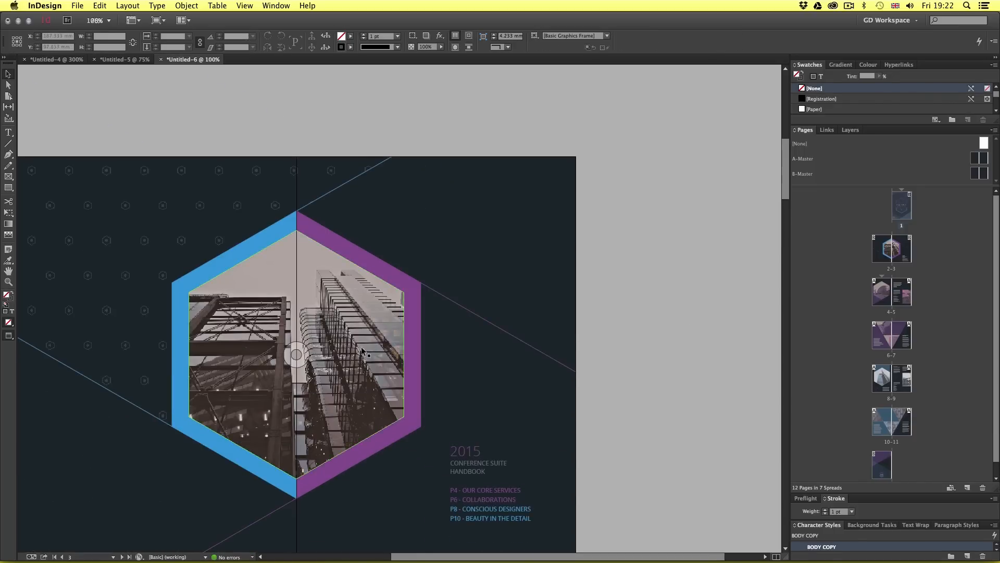
- Show guides with W and select the hexagon photo inside its frame with Direct Selection
key("w")
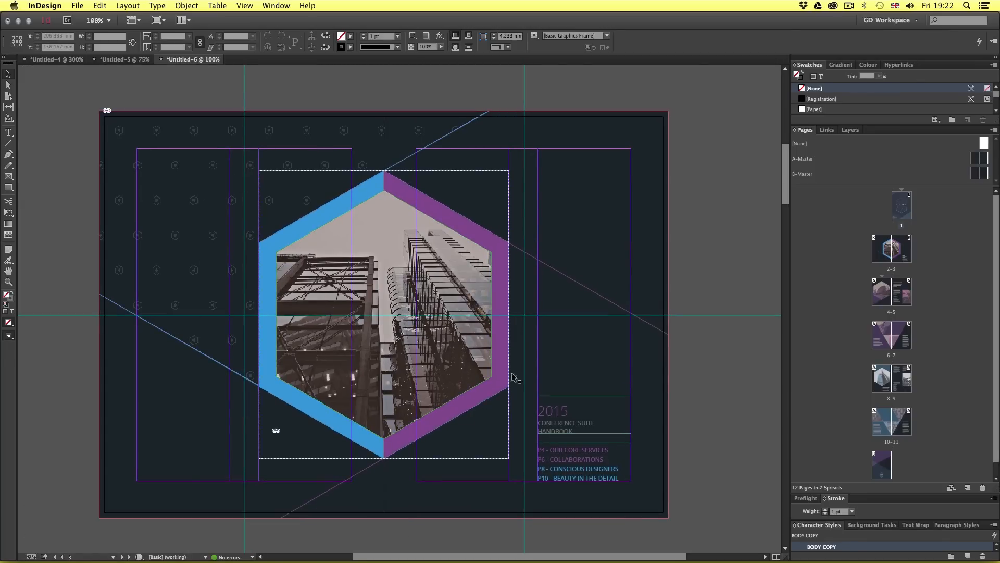
left_click(682, 394)
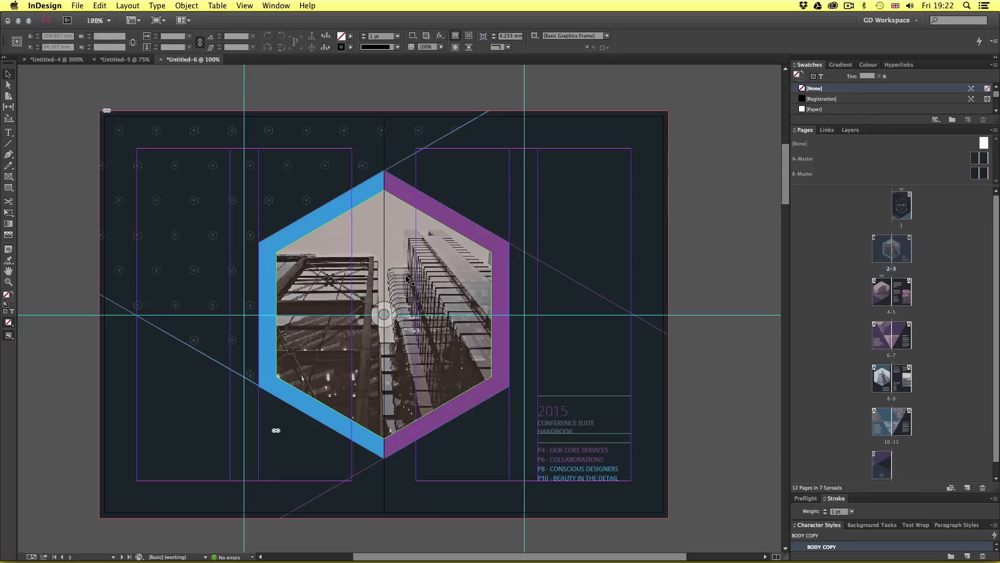
mouse_move(373, 292)
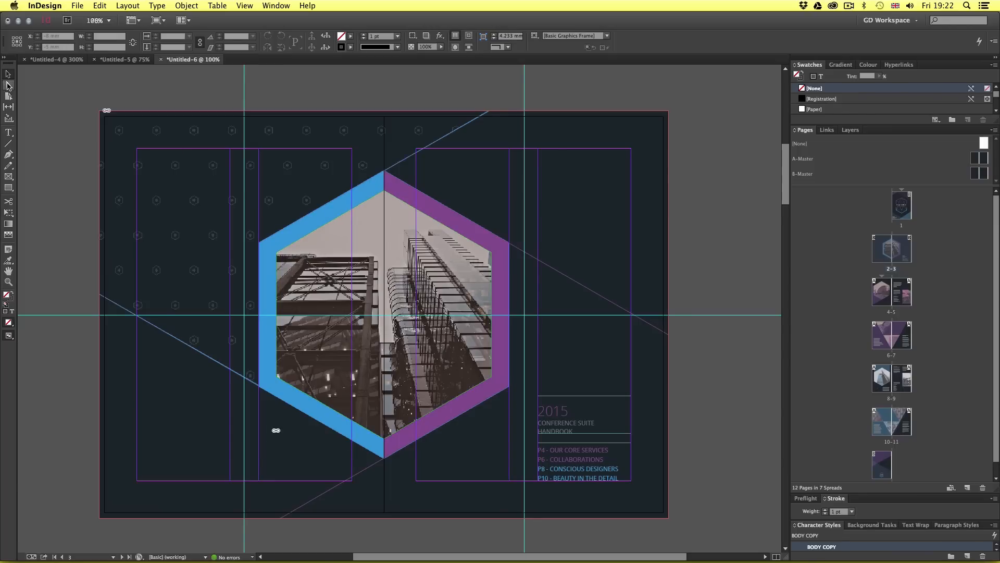
left_click(382, 312)
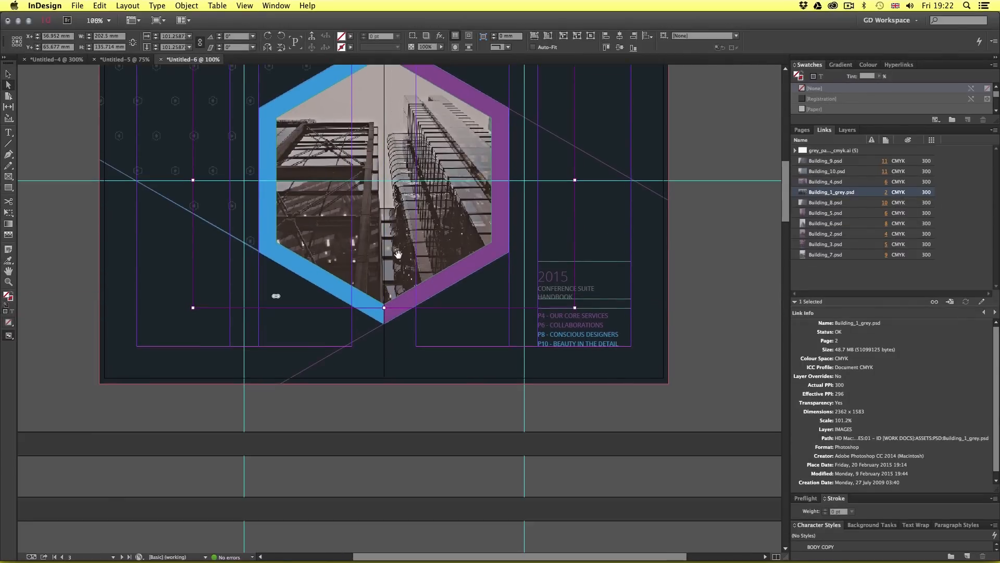
- Review Building_1_grey.psd link info and scroll through the spreads to pages 4–5
scroll("down", 3)
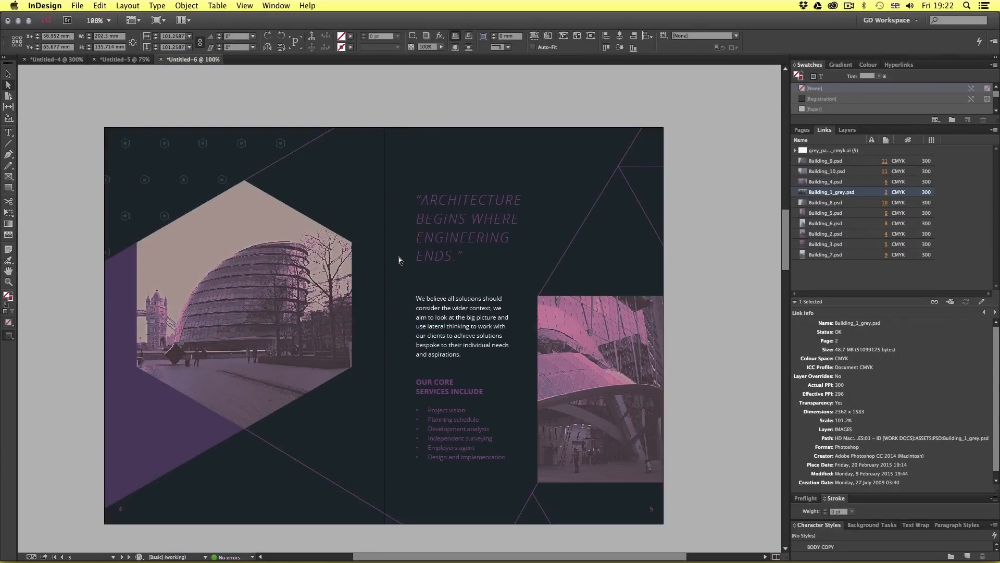
scroll("up", 3)
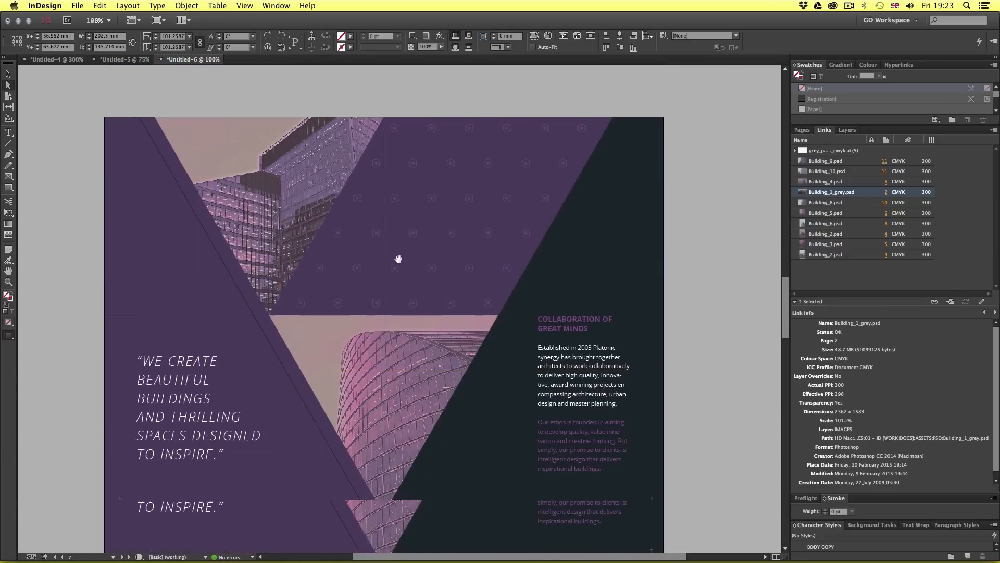
scroll("down", 3)
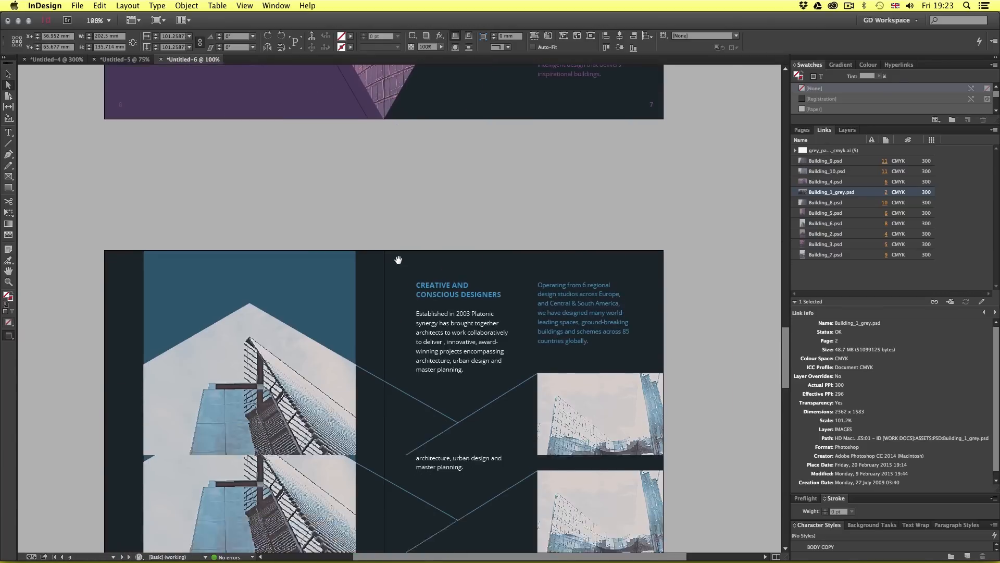
scroll("down", 3)
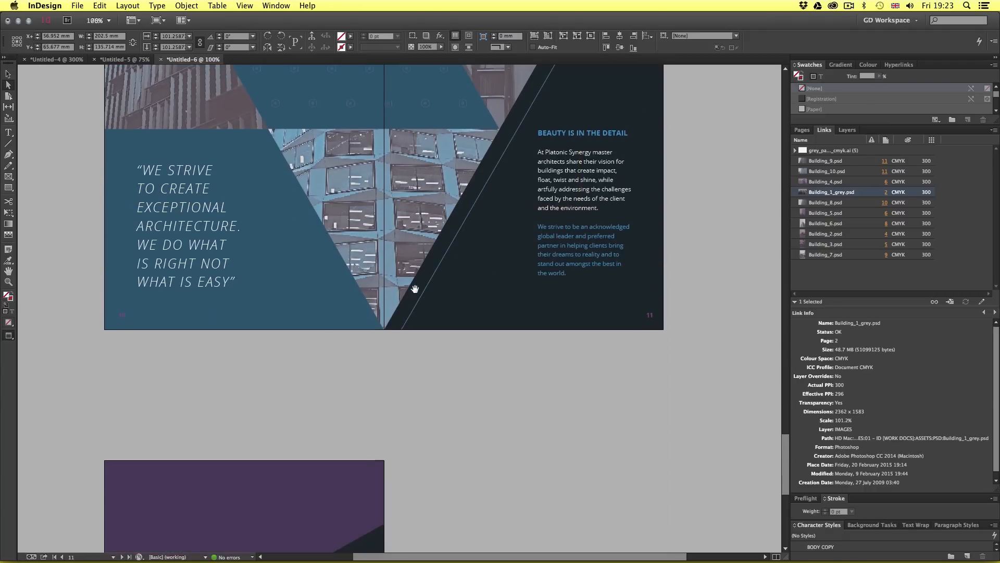
scroll("up", 3)
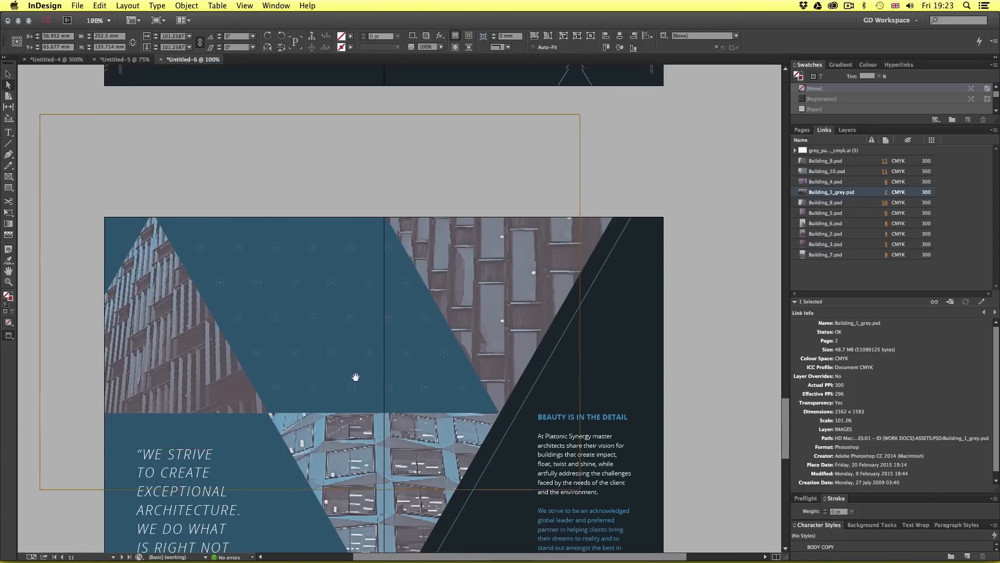
scroll("up", 3)
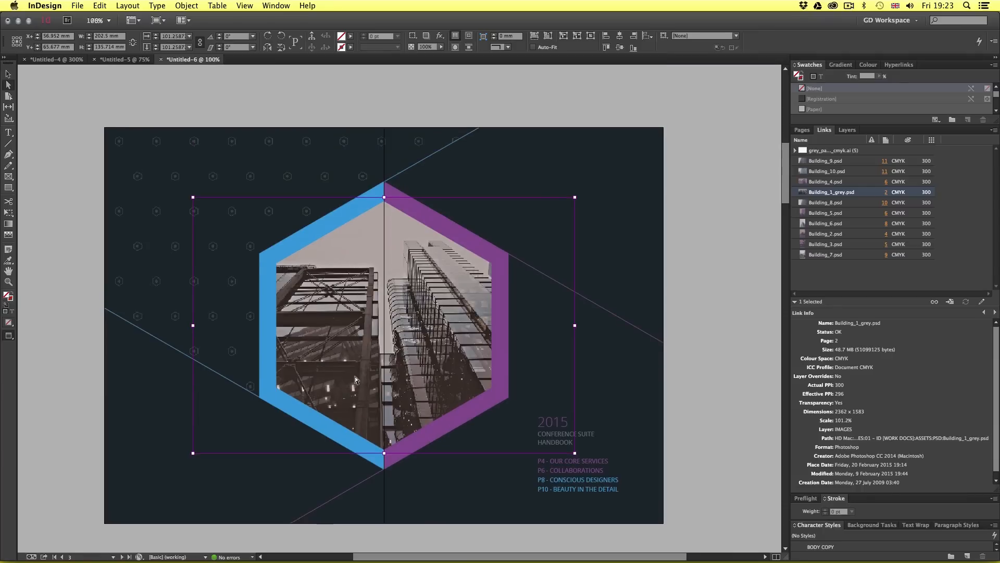
mouse_move(429, 376)
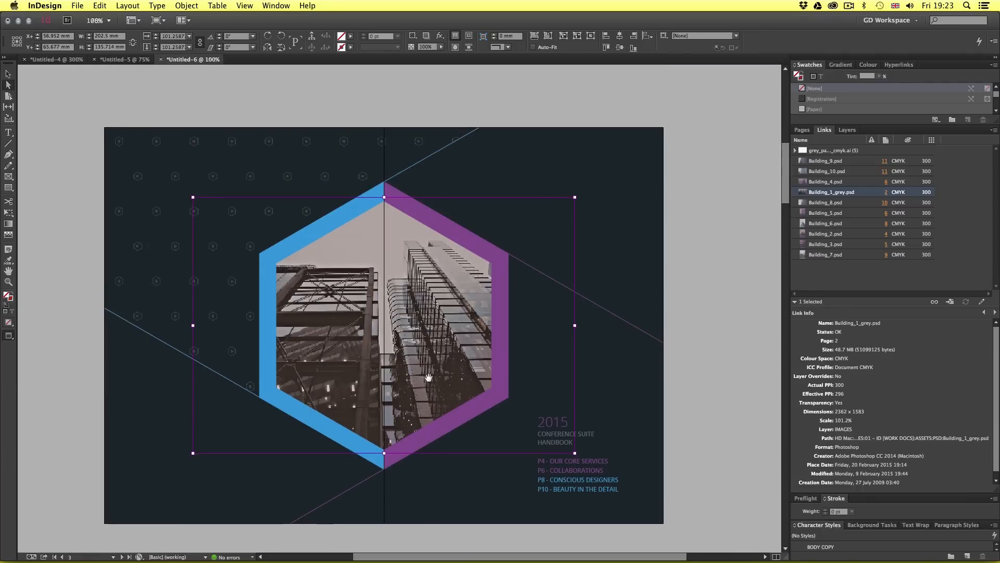
scroll("down", 3)
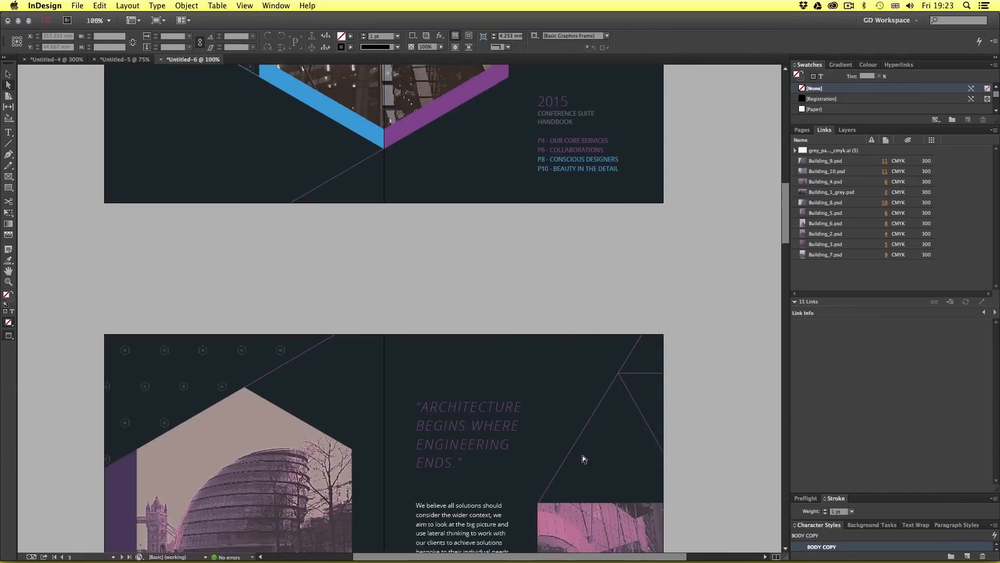
scroll("down", 3)
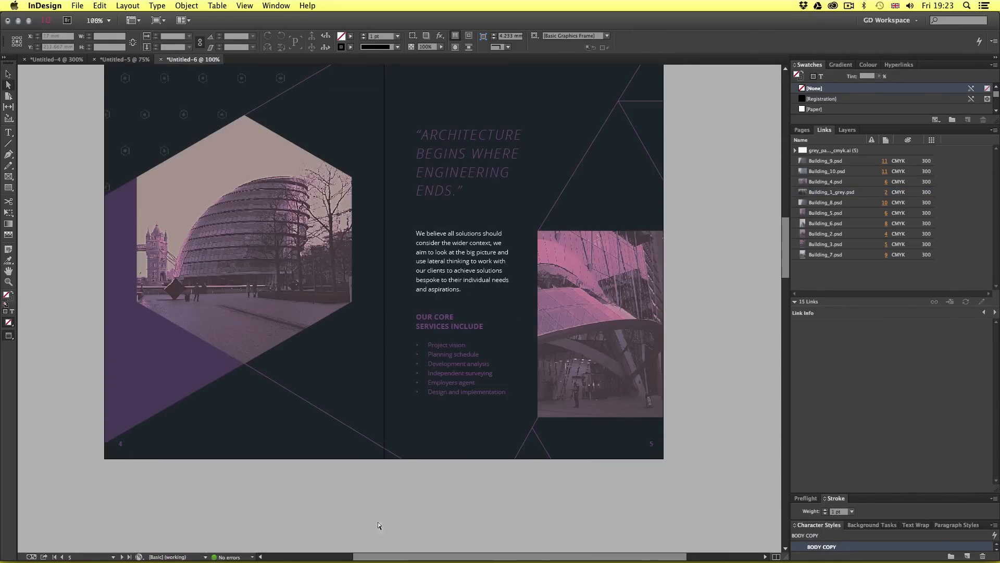